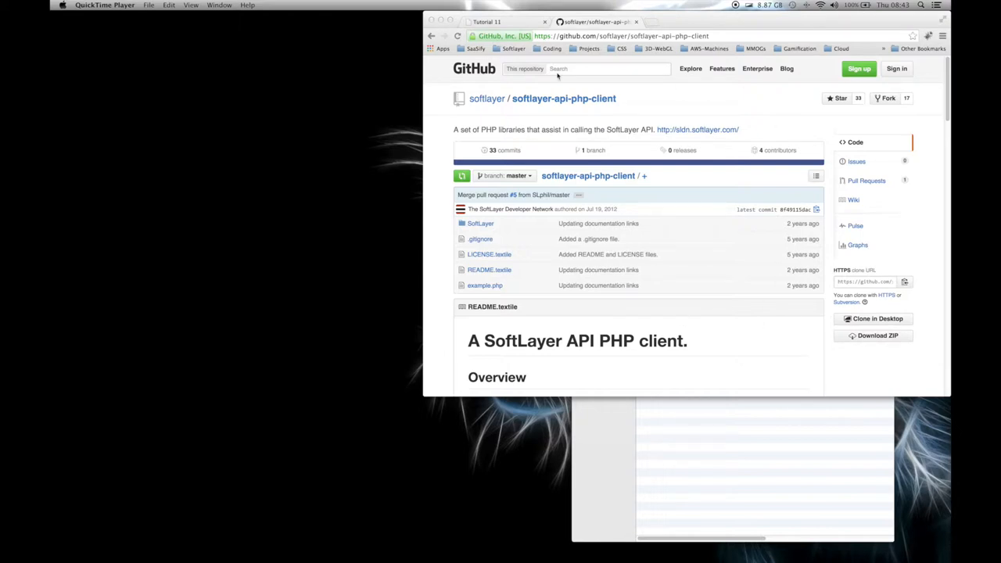
pyautogui.moveTo(444, 97)
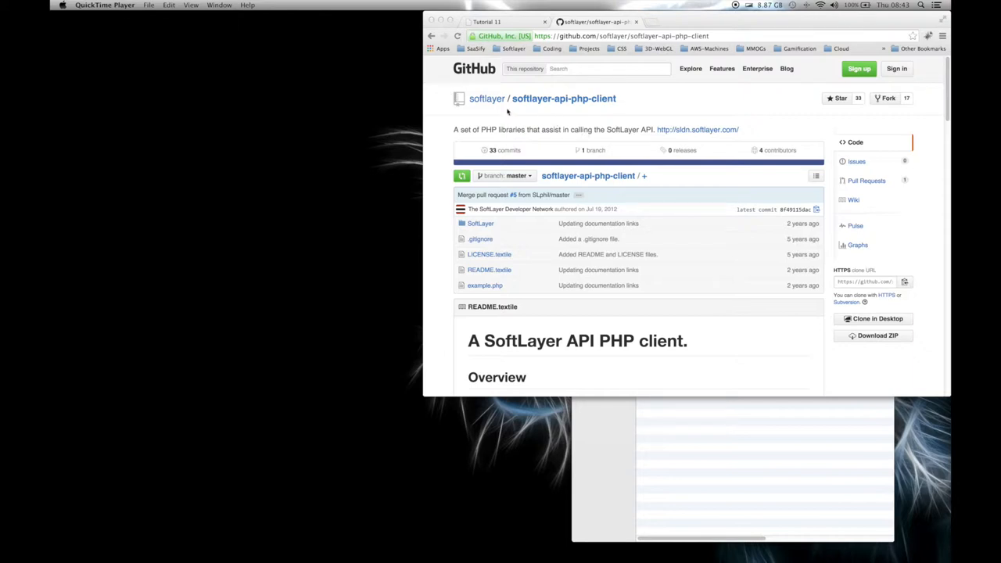
pyautogui.moveTo(613, 106)
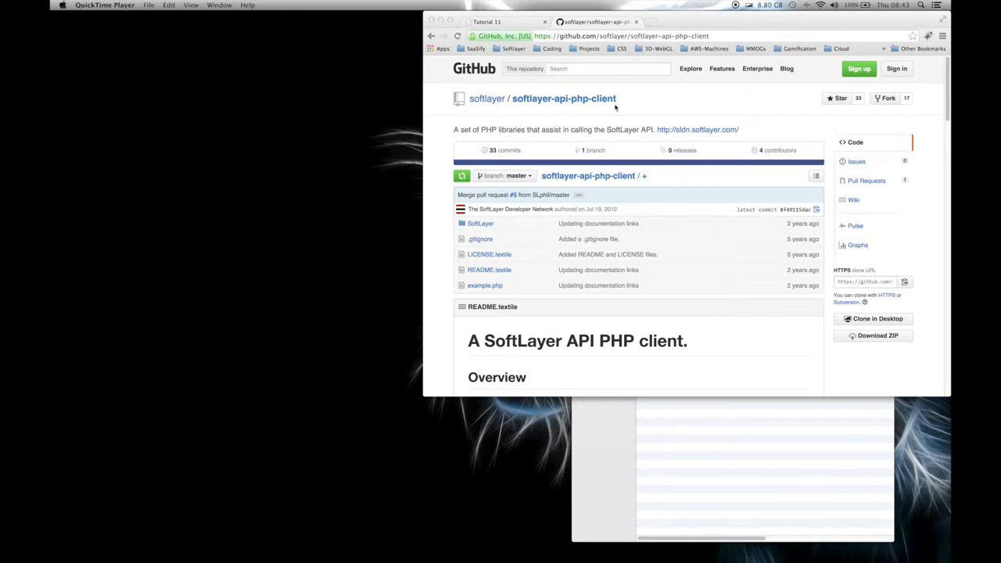
pyautogui.moveTo(873, 335)
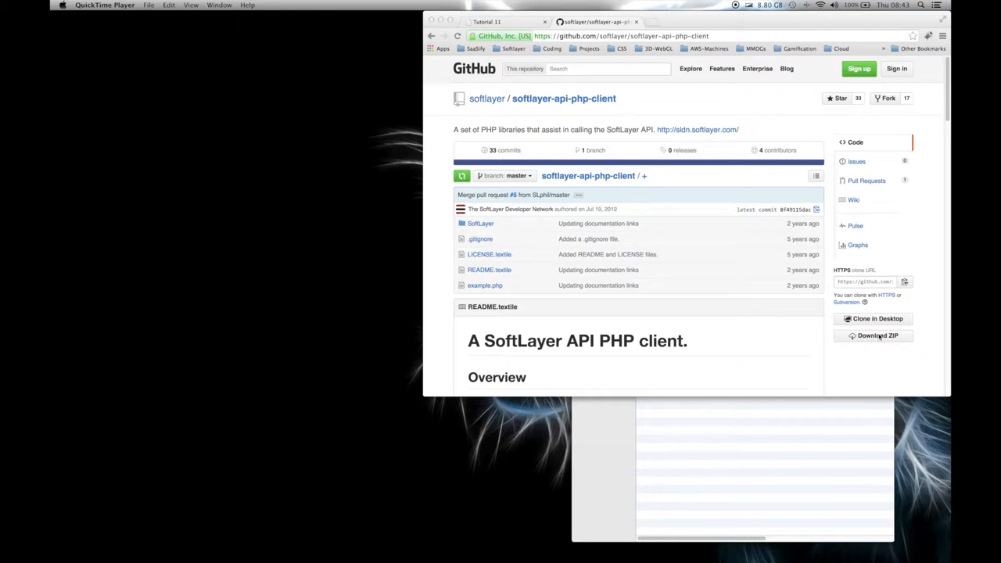
pyautogui.moveTo(748, 450)
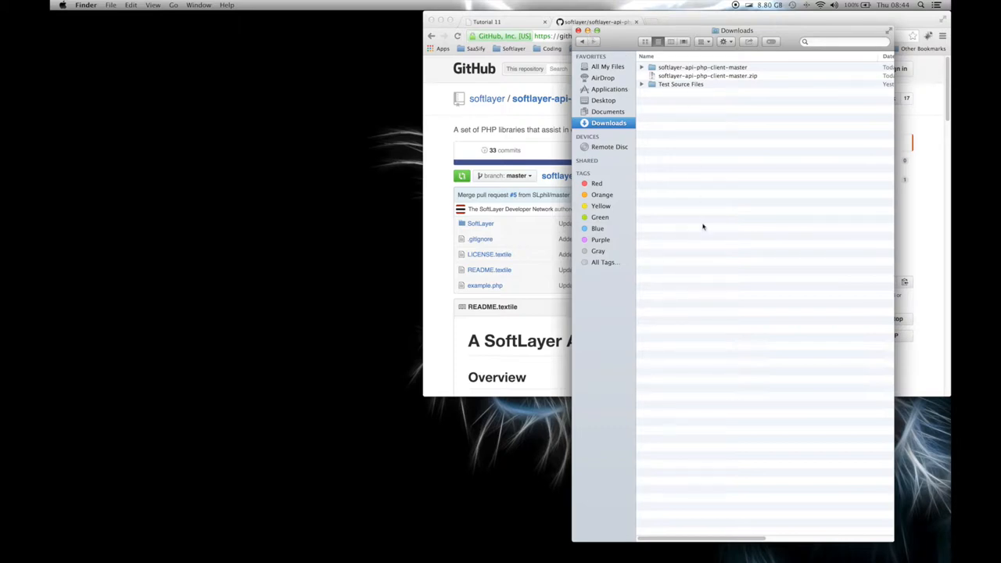
pyautogui.moveTo(632, 194)
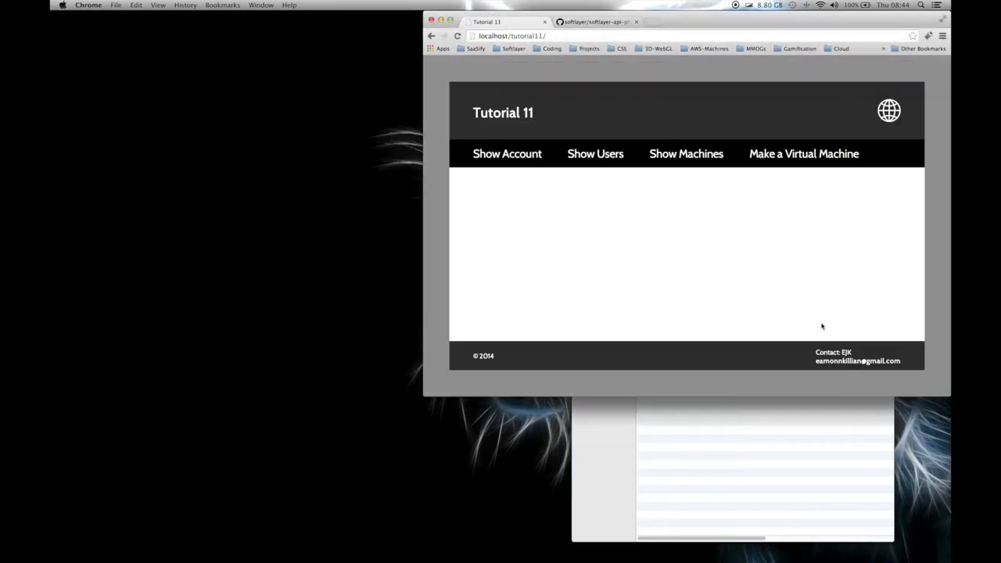
pyautogui.moveTo(729, 182)
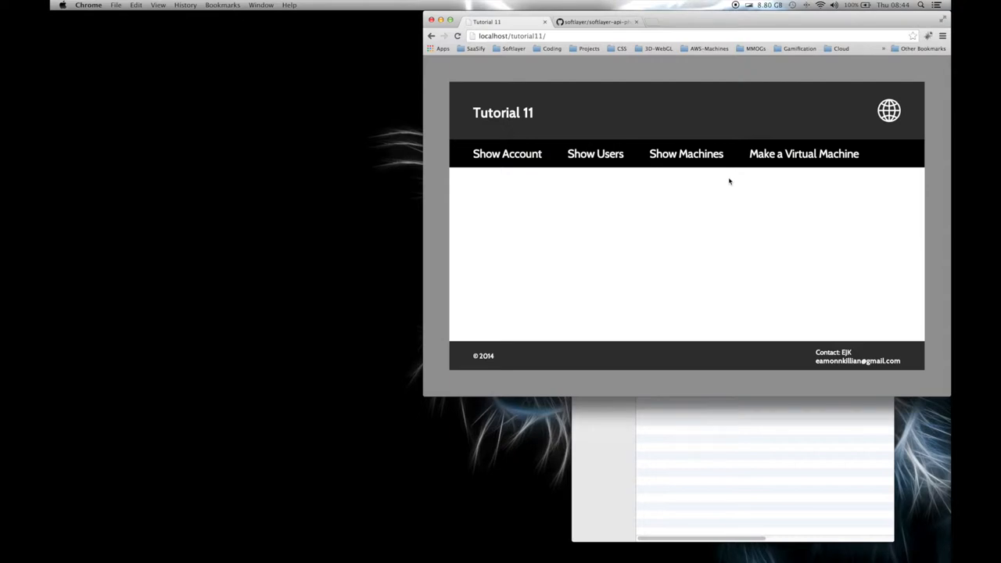
pyautogui.moveTo(554, 178)
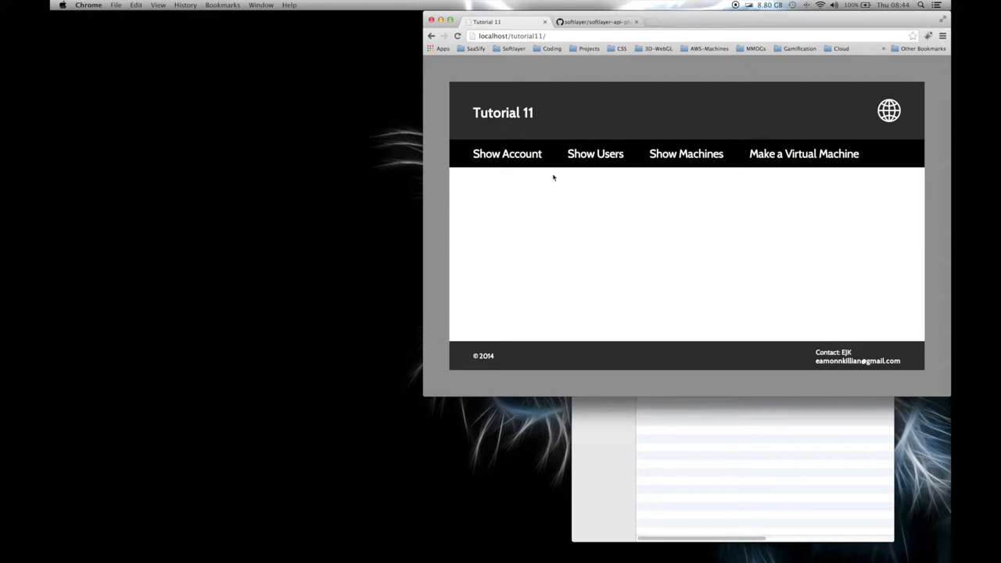
pyautogui.moveTo(630, 144)
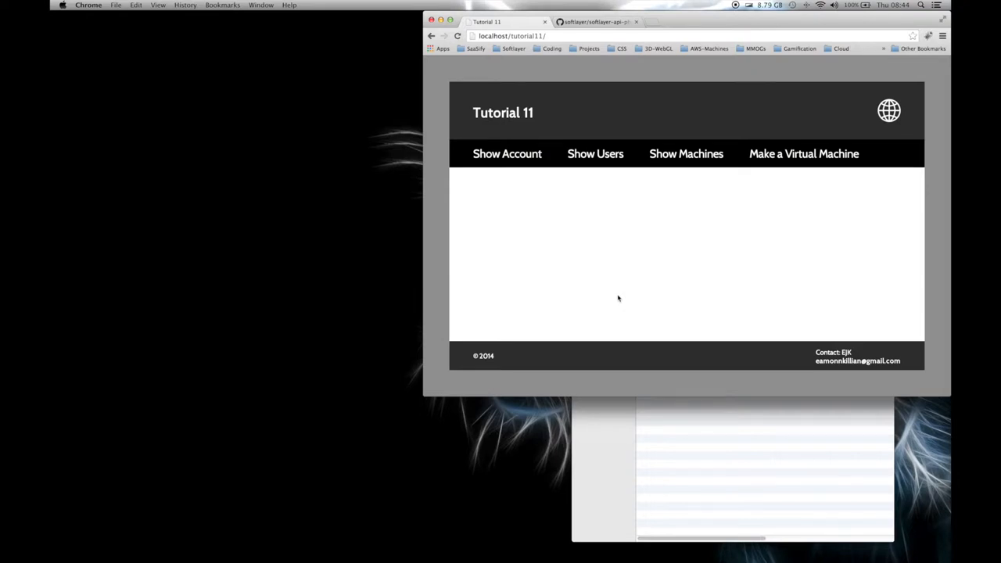
pyautogui.moveTo(632, 208)
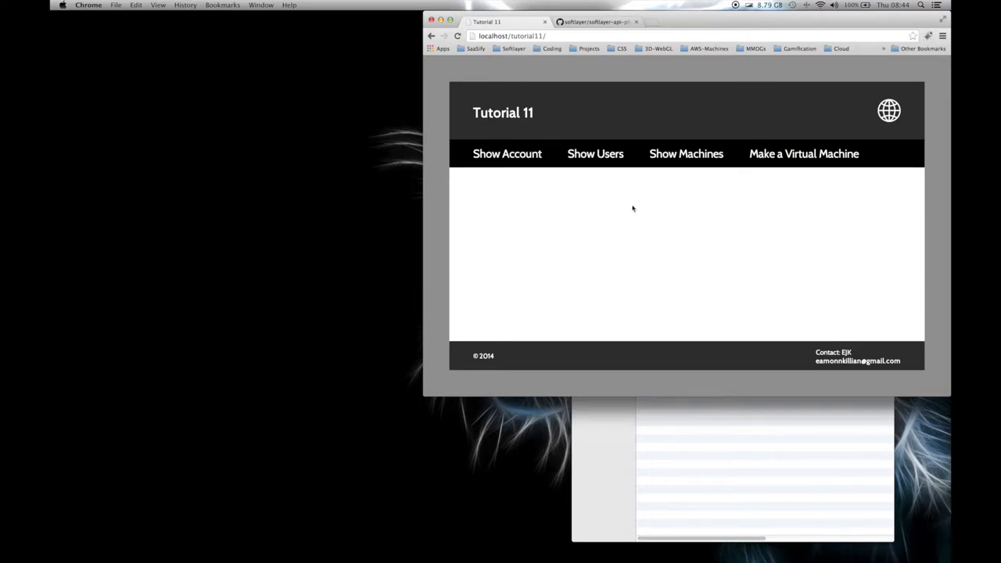
pyautogui.moveTo(673, 291)
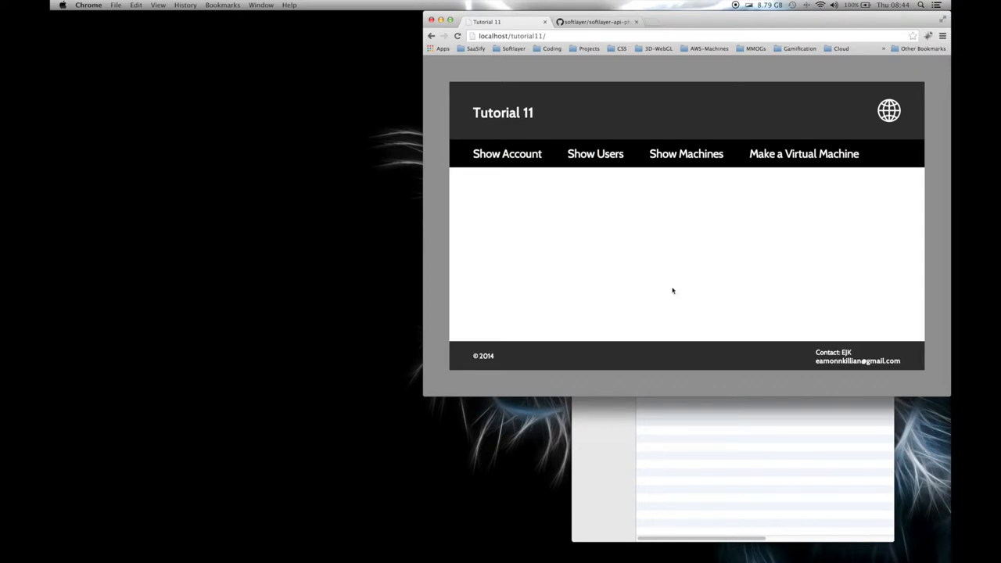
pyautogui.moveTo(771, 271)
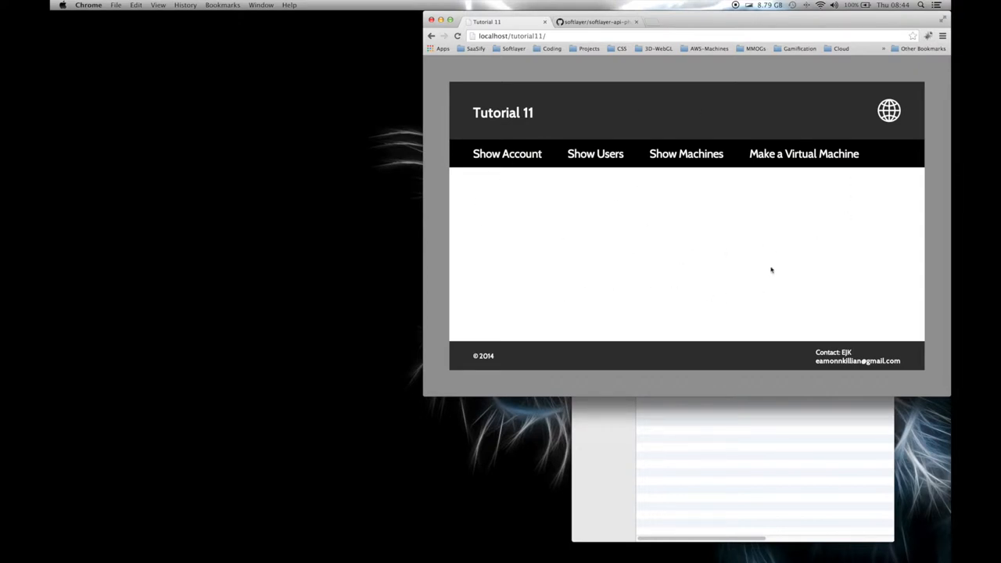
pyautogui.moveTo(718, 244)
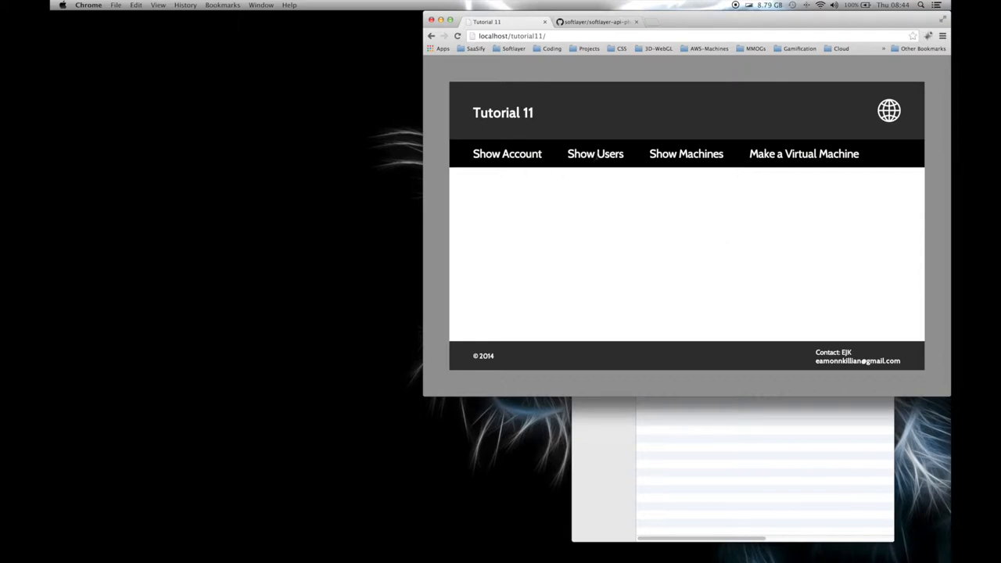
pyautogui.moveTo(783, 169)
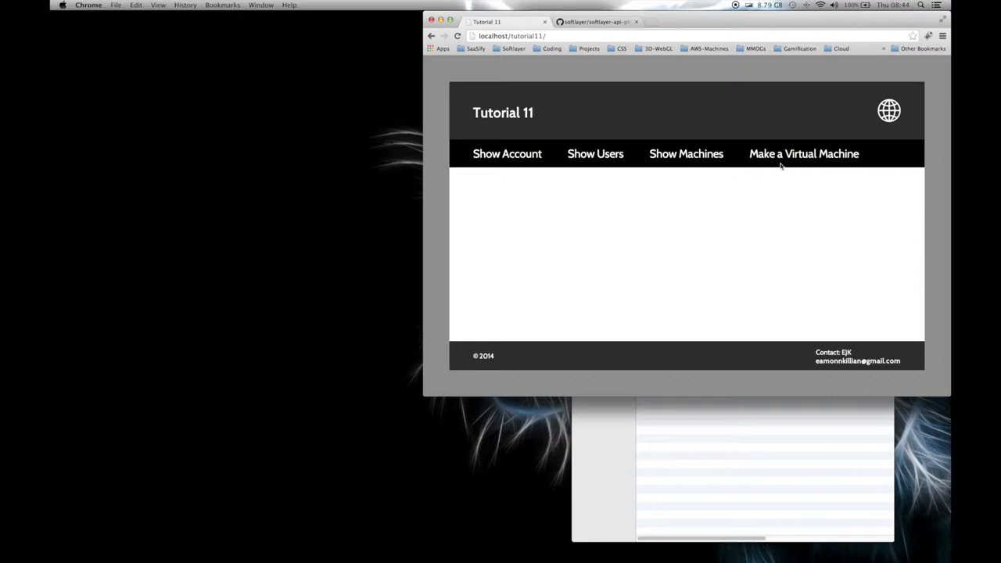
pyautogui.moveTo(805, 256)
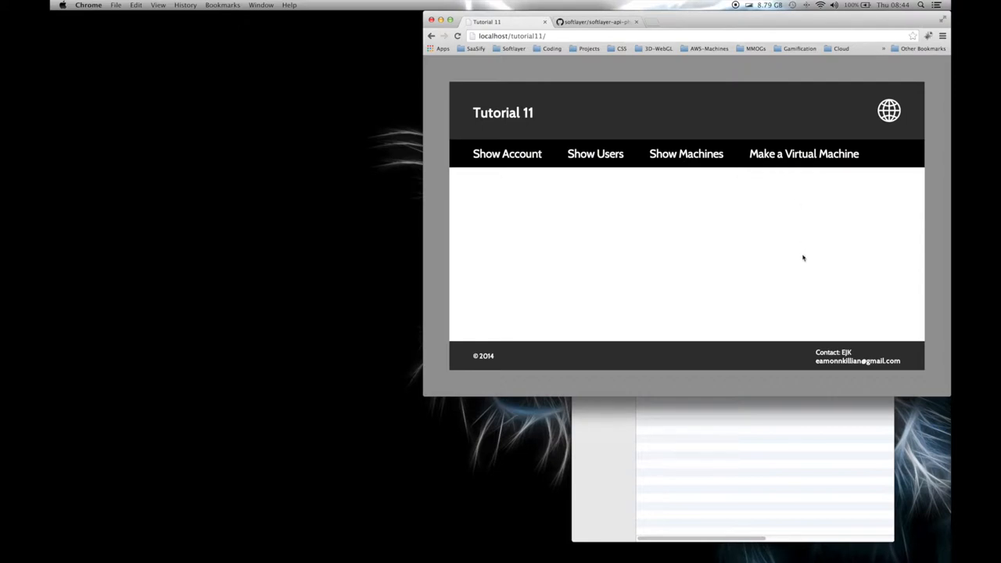
pyautogui.moveTo(654, 229)
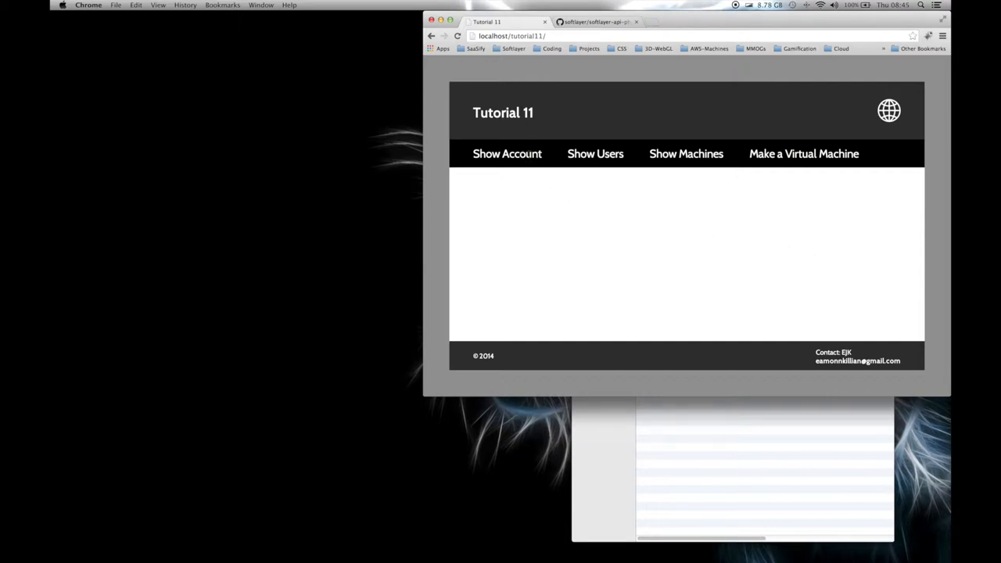
pyautogui.moveTo(707, 301)
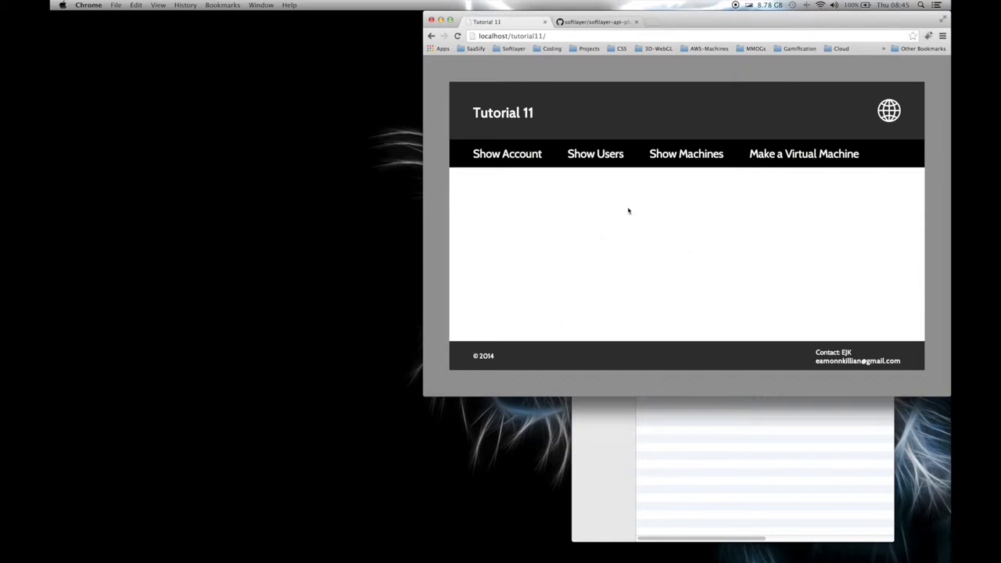
pyautogui.moveTo(516, 194)
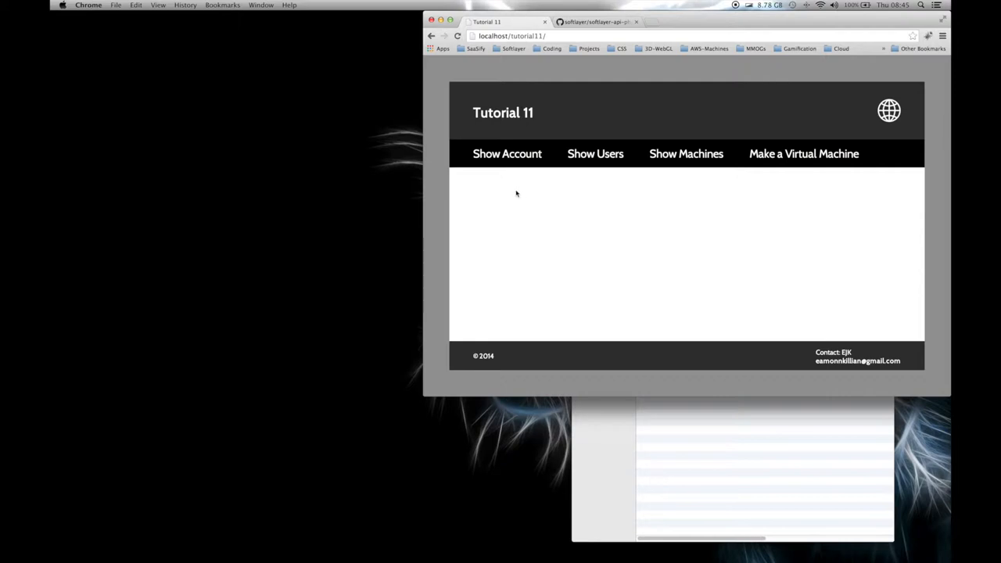
pyautogui.moveTo(645, 231)
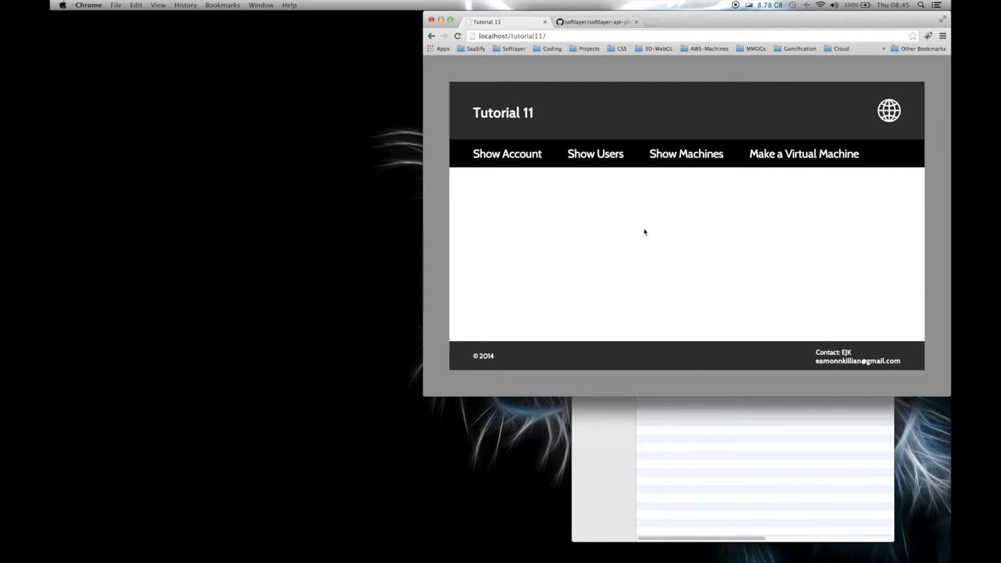
pyautogui.moveTo(413, 77)
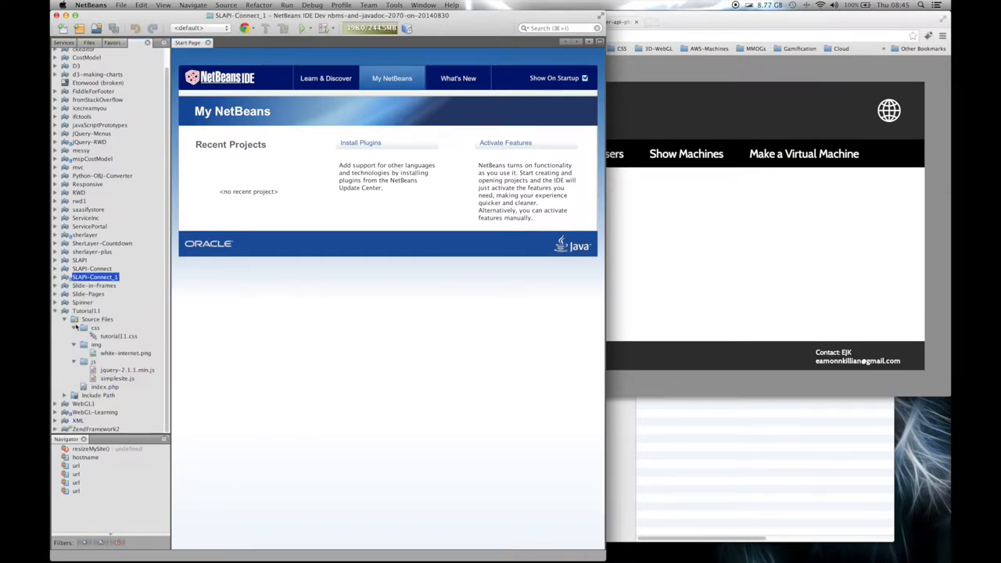
pyautogui.moveTo(714, 244)
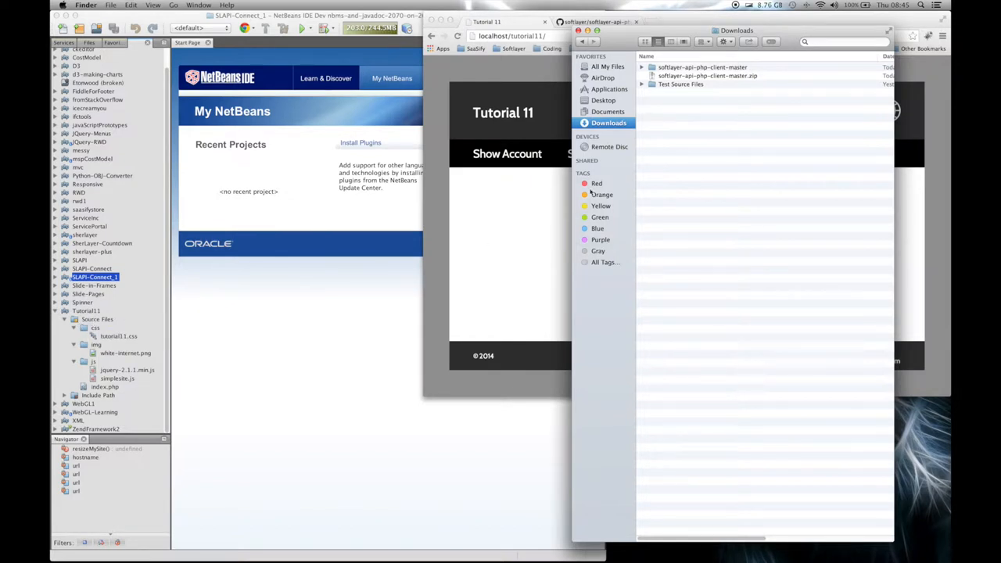
# Step: Expand softlayer-api-php-client-master and take its SoftLayer folder for Tutorial11's source files
pyautogui.click(651, 66)
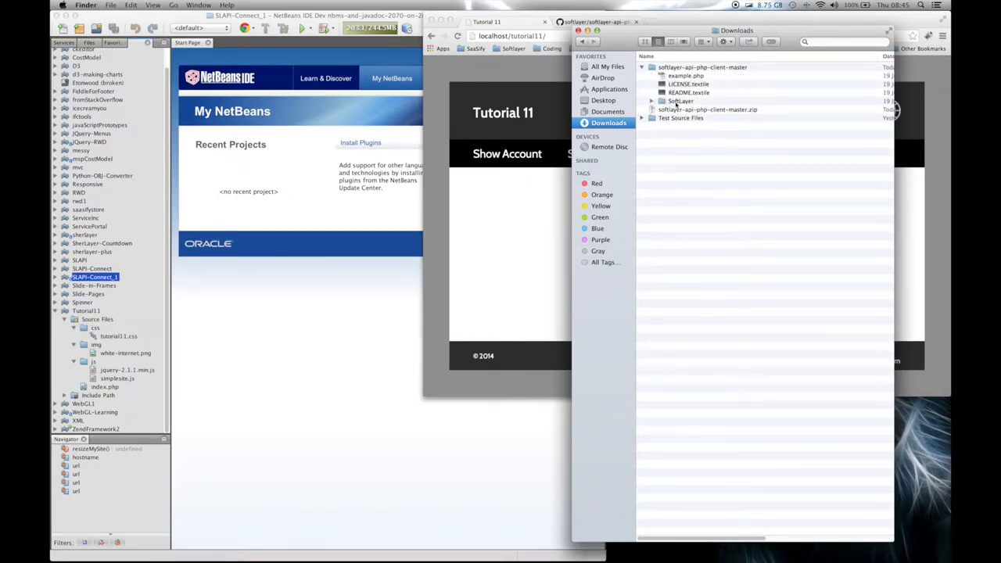
pyautogui.click(681, 100)
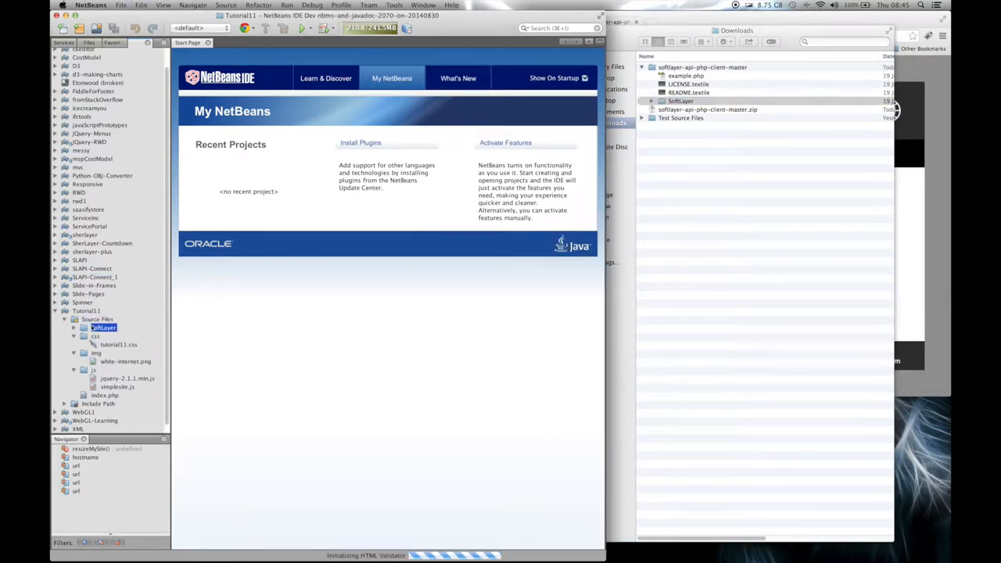
pyautogui.moveTo(532, 298)
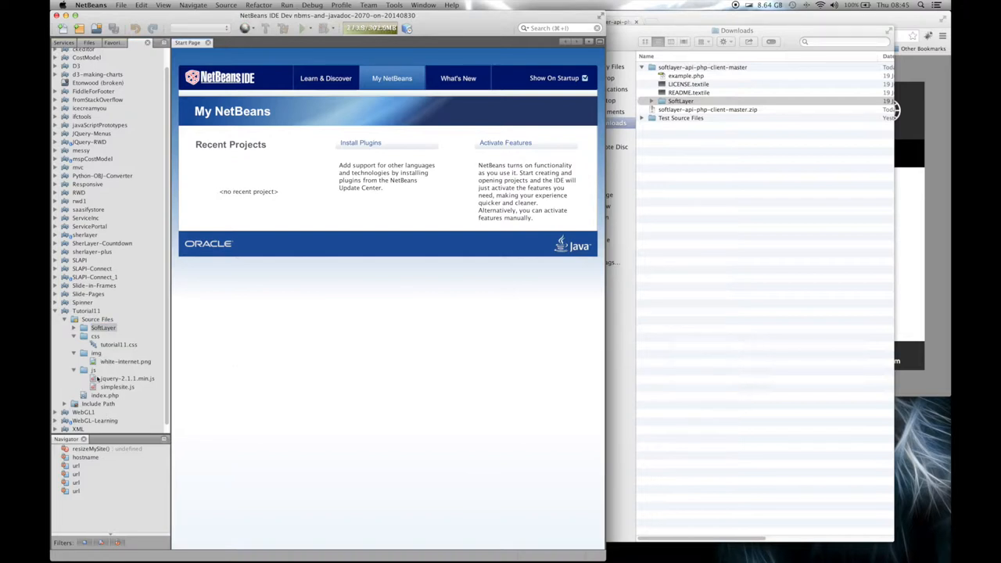
# Step: Open the project's JavaScript sizing file and place the cursor after the resize handler
pyautogui.doubleClick(112, 388)
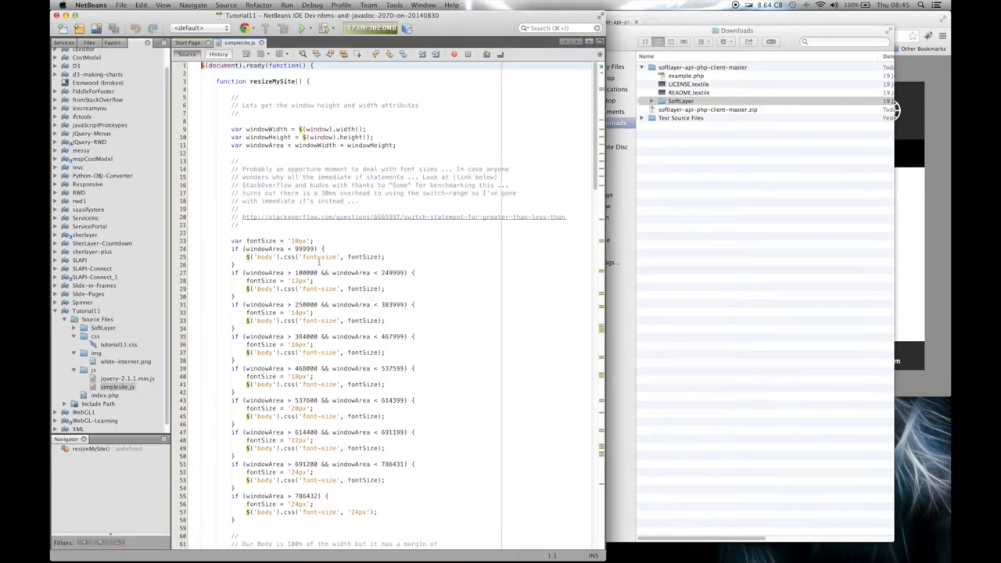
pyautogui.scroll(-3)
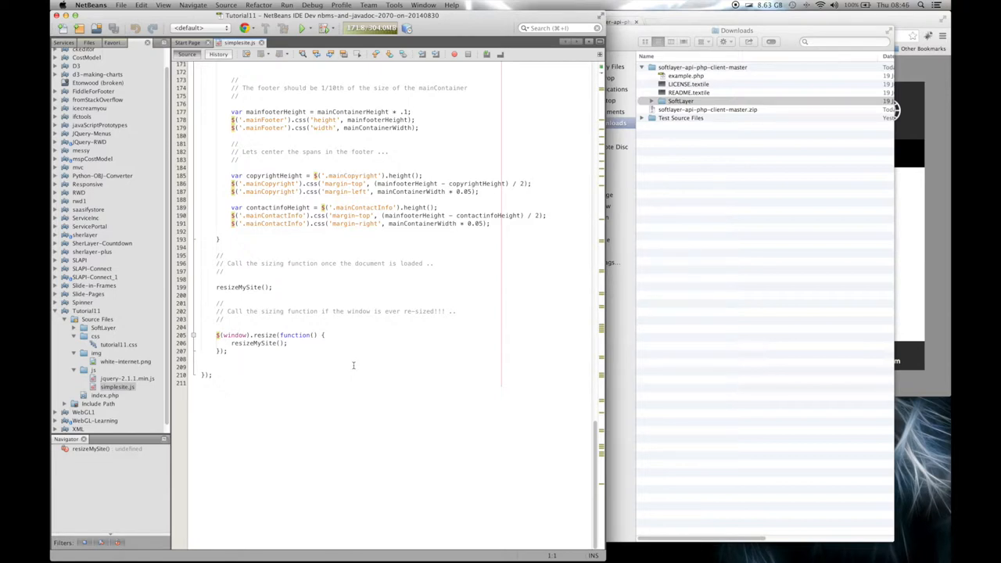
pyautogui.moveTo(385, 385)
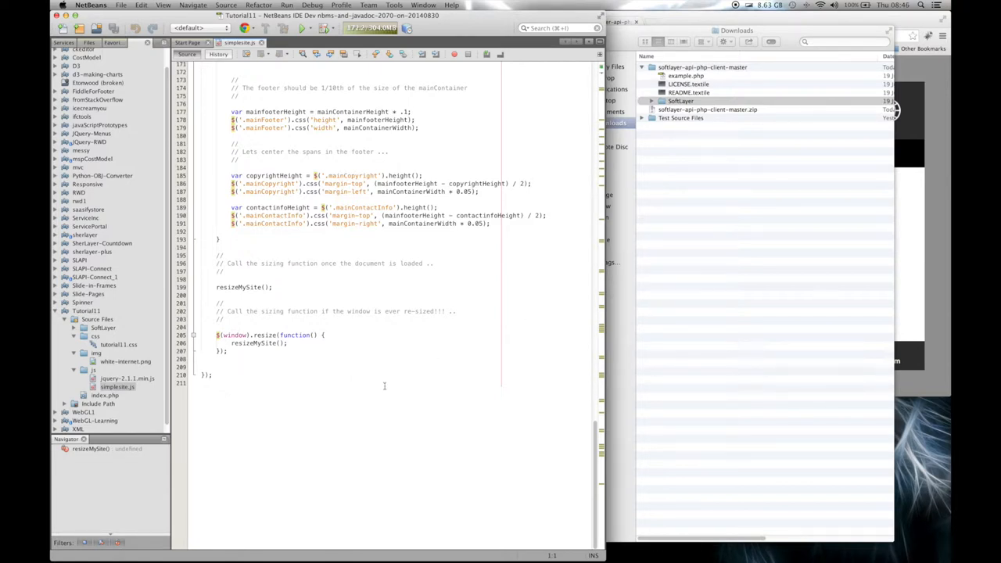
pyautogui.click(241, 359)
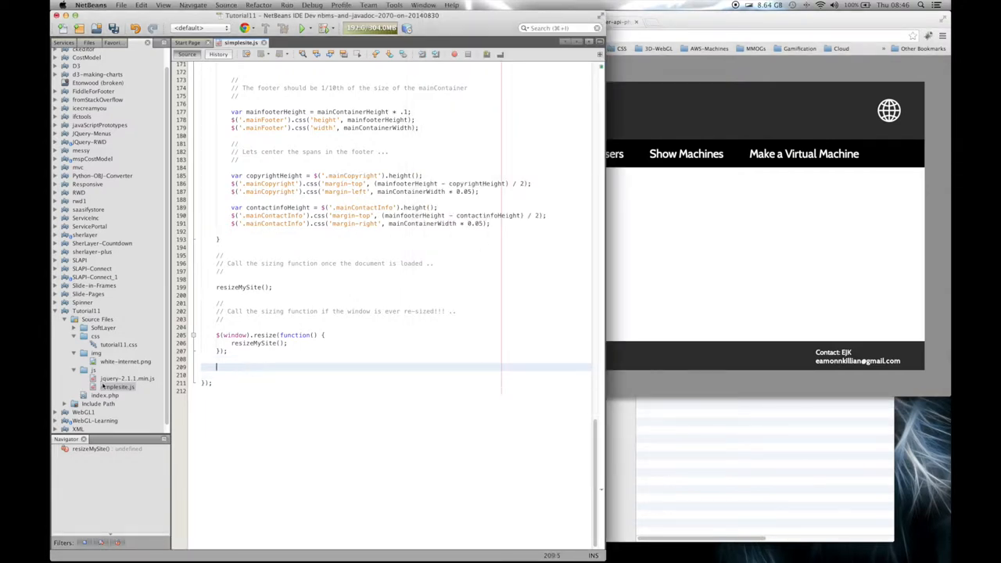
# Step: Open index.php and set the Show Account li id to checkAccount
pyautogui.doubleClick(97, 396)
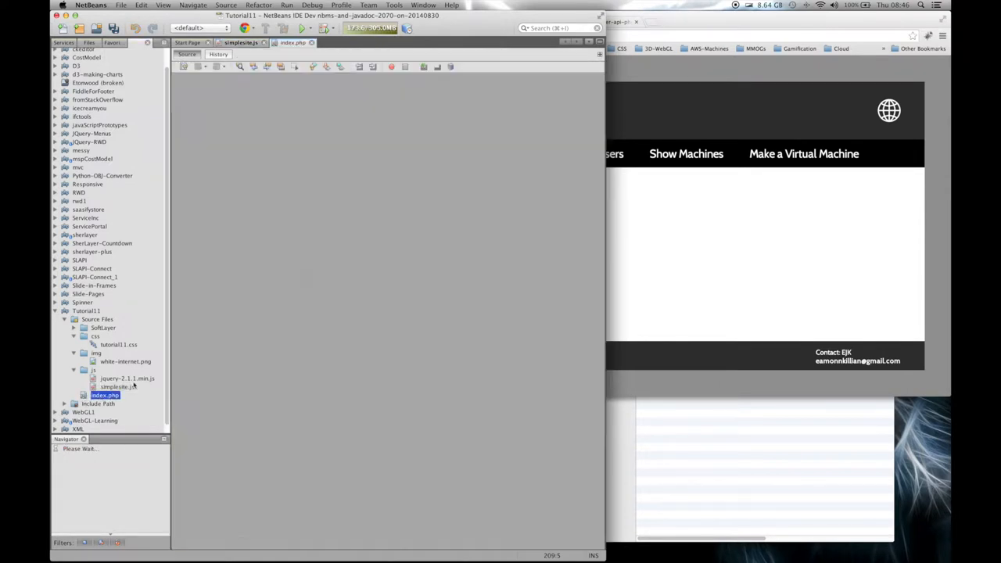
pyautogui.doubleClick(105, 395)
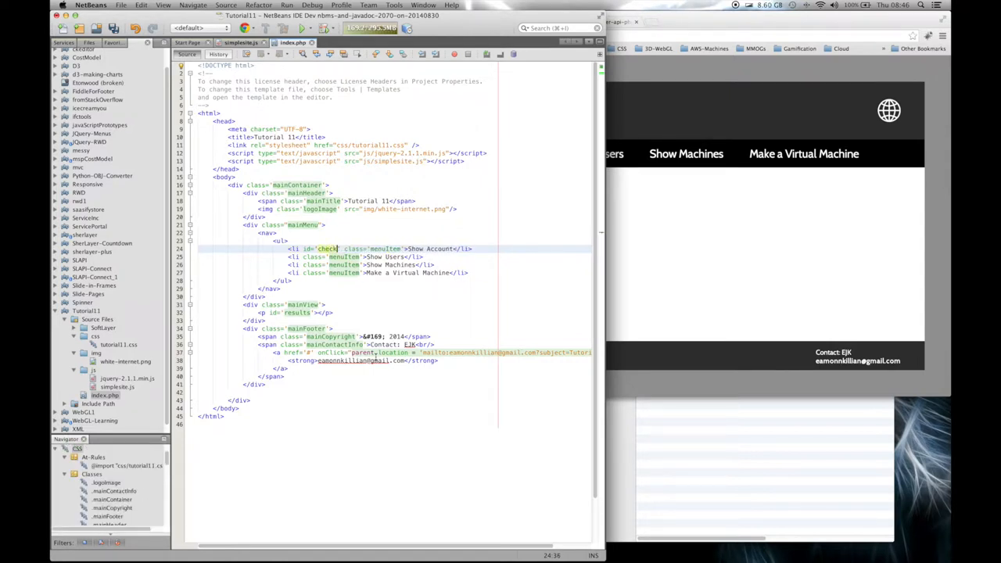
pyautogui.write("Account').")
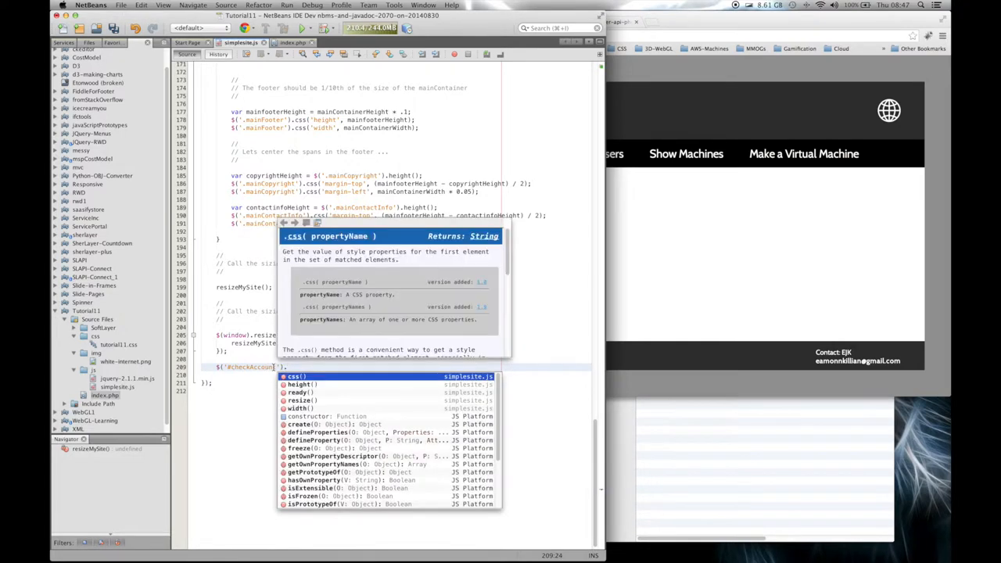
# Step: Write $('#checkAccount').click(function(){ alert('clicked Check Account'); });
pyautogui.write("click('")
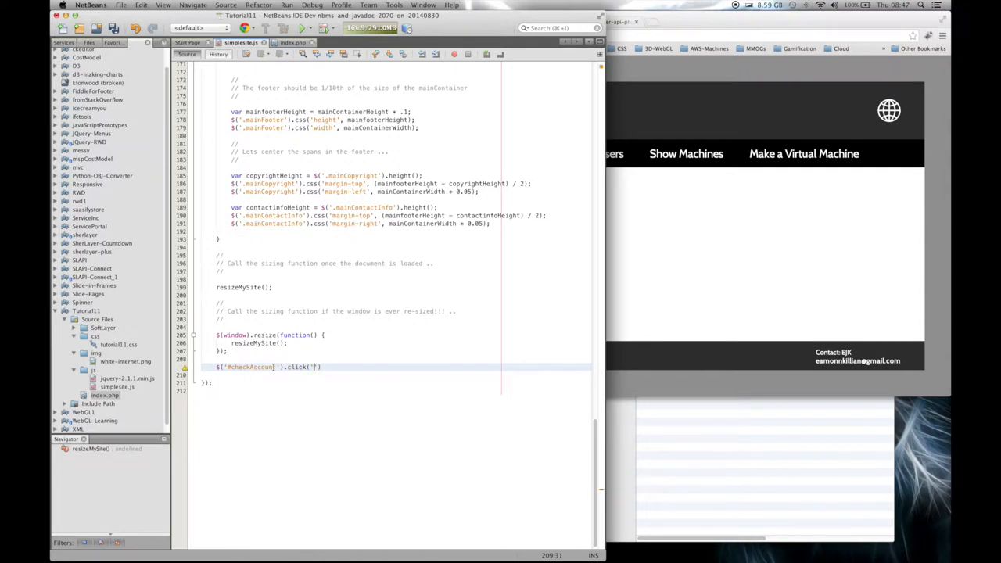
pyautogui.write('function(')
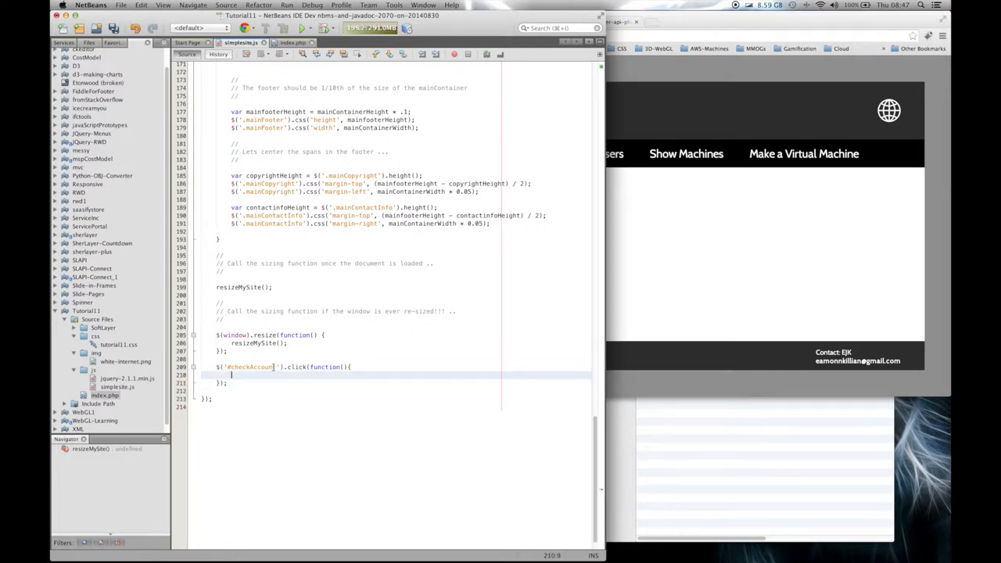
pyautogui.write("alert('")
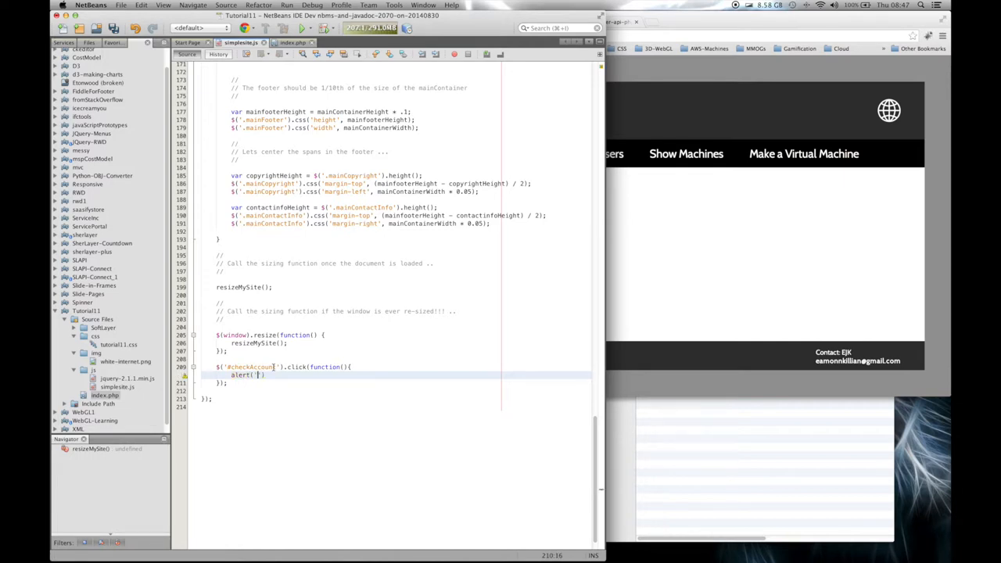
pyautogui.write('clicked Check Account')
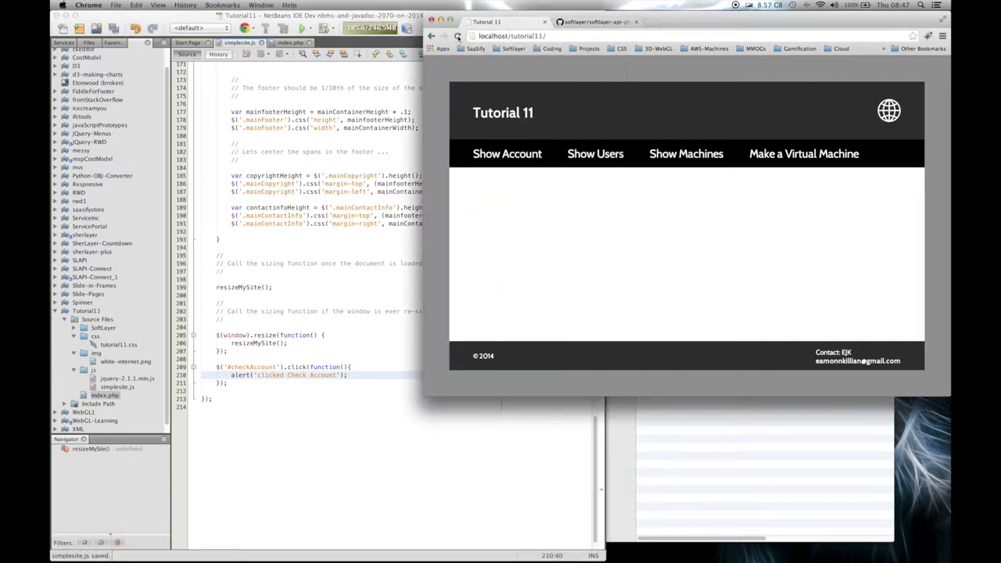
pyautogui.moveTo(457, 37)
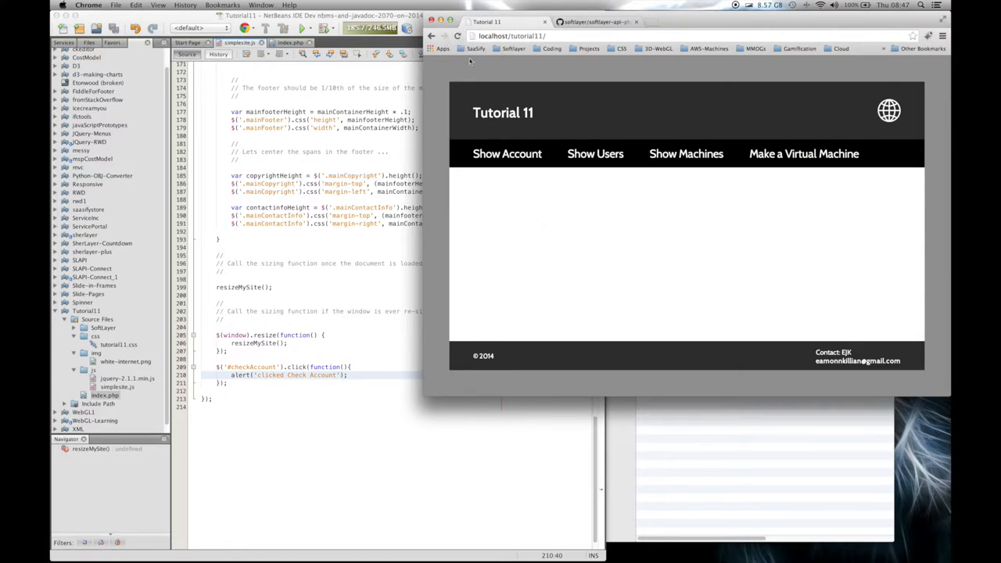
# Step: Reload Tutorial 11, choose Show Account and dismiss the clicked Check Account alert
pyautogui.click(507, 153)
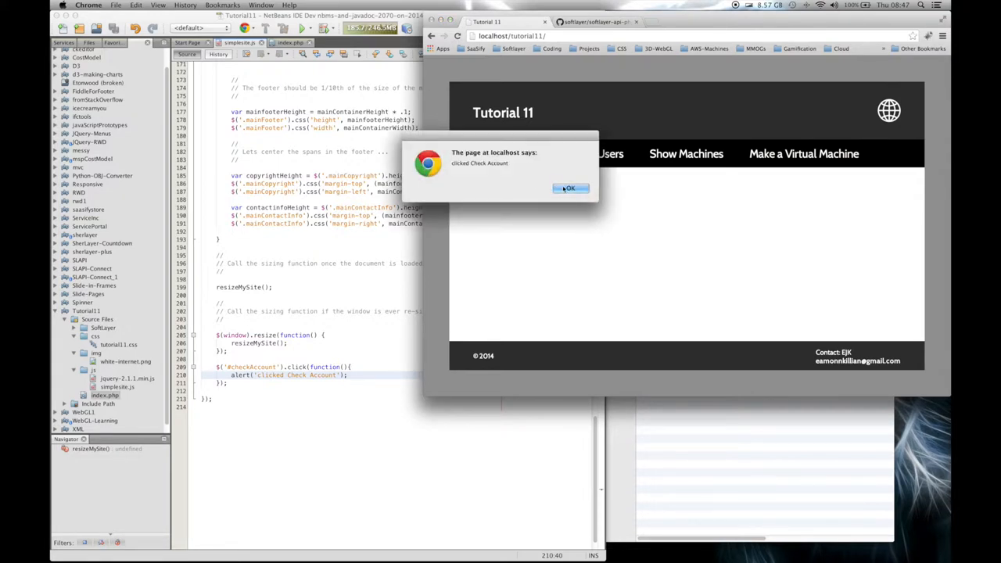
pyautogui.click(571, 188)
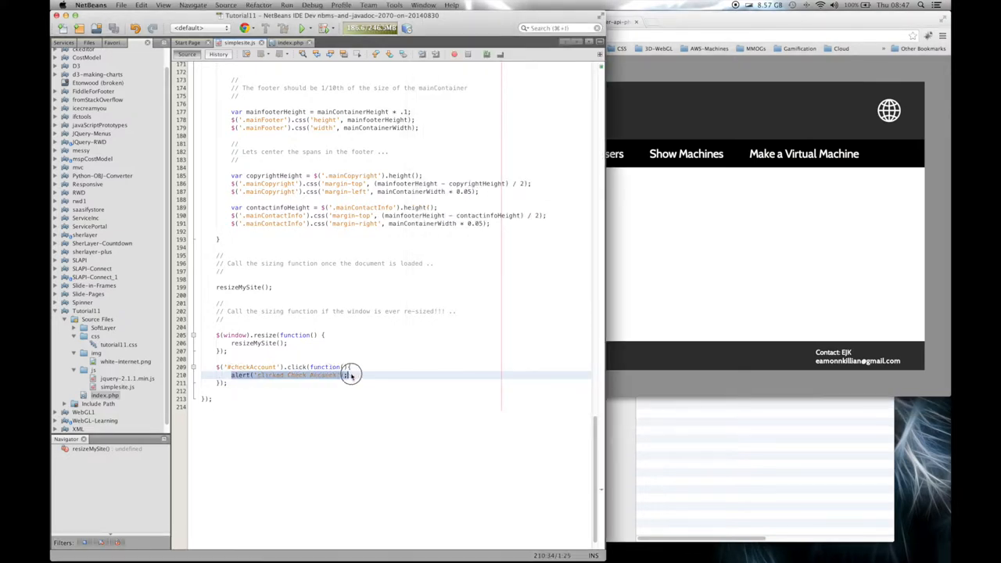
# Step: Delete the alert line and start var url = $(this).att inside the handler
pyautogui.press('Delete')
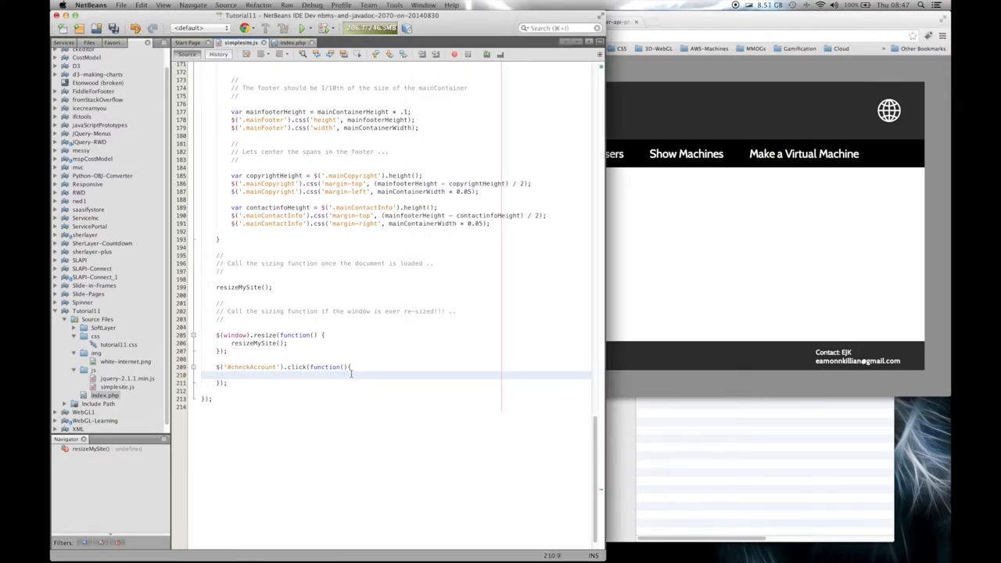
pyautogui.write('v')
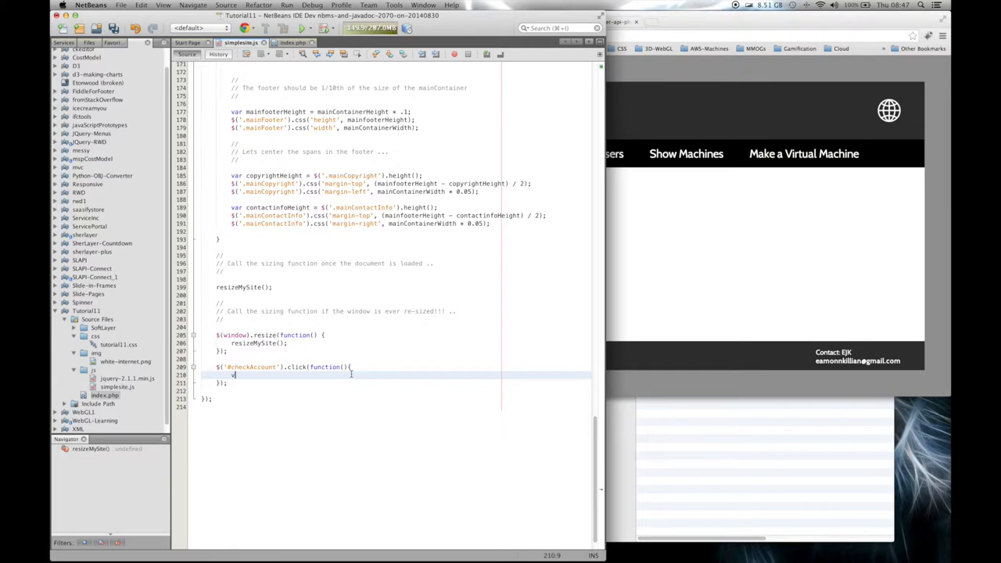
pyautogui.write('var')
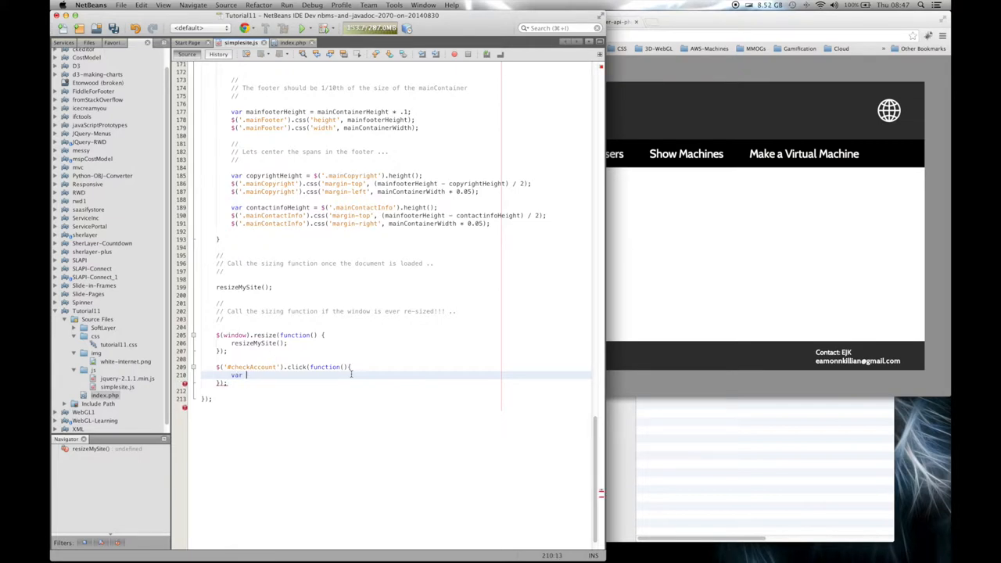
pyautogui.write('url')
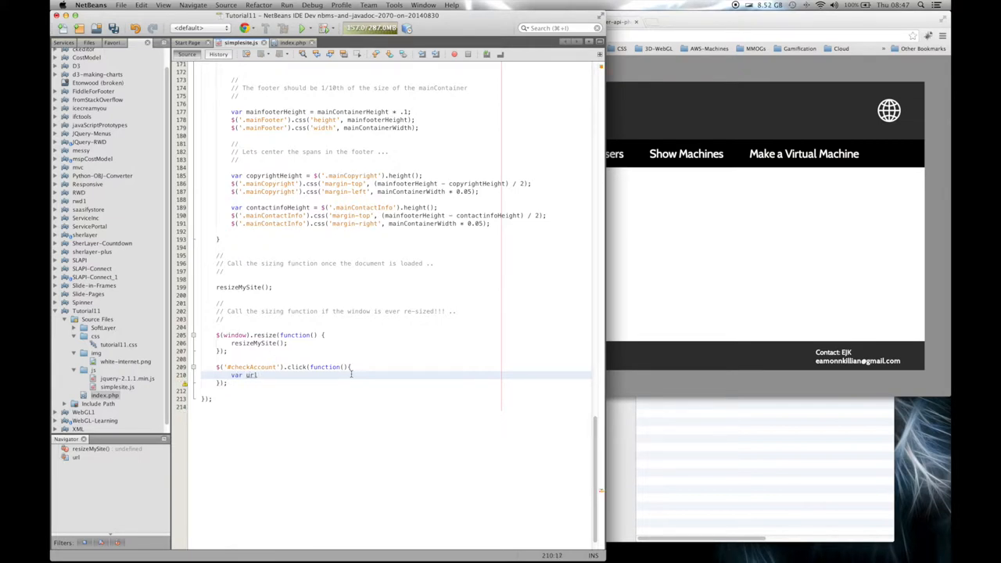
pyautogui.write('=')
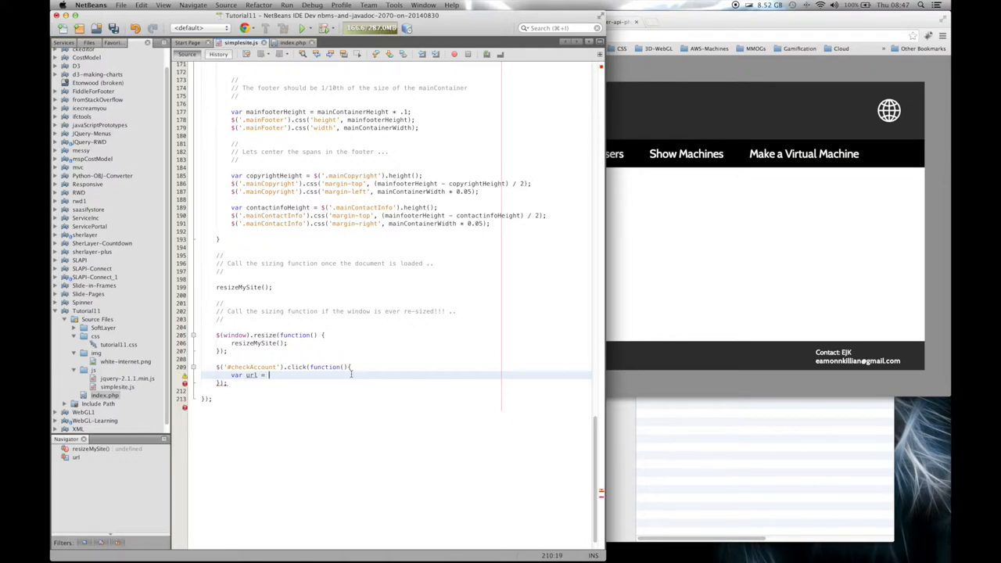
pyautogui.write('$')
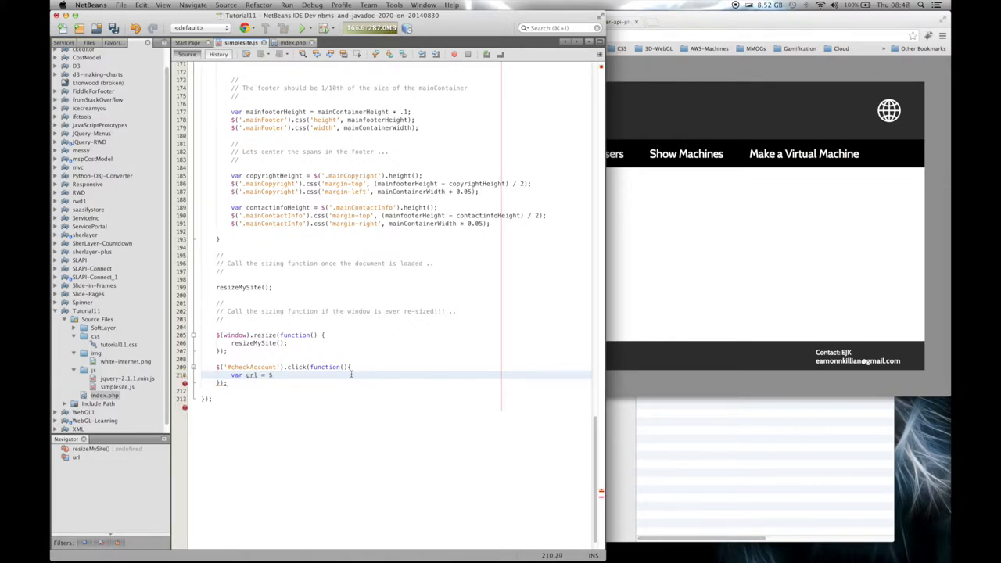
pyautogui.write('(')
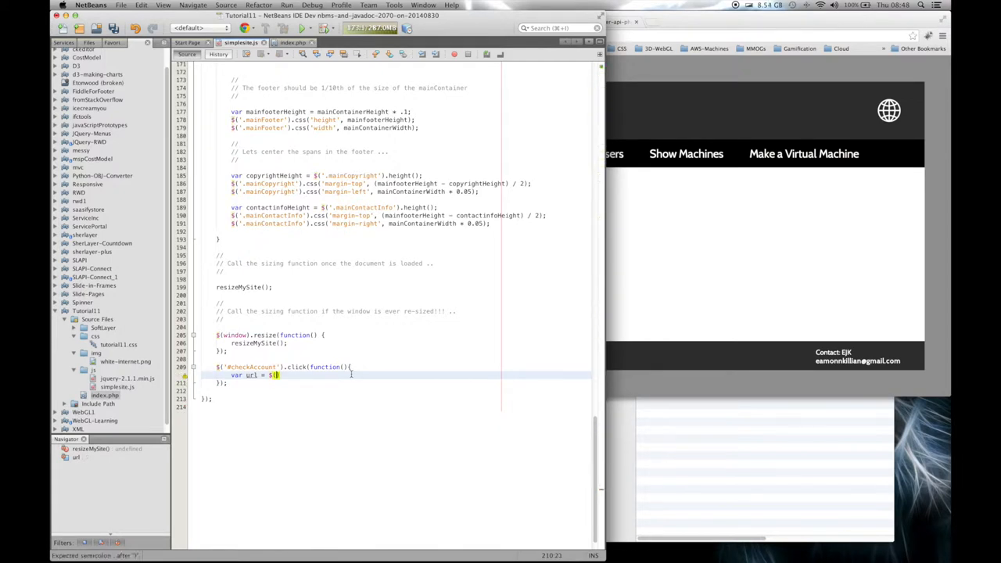
pyautogui.write('this).')
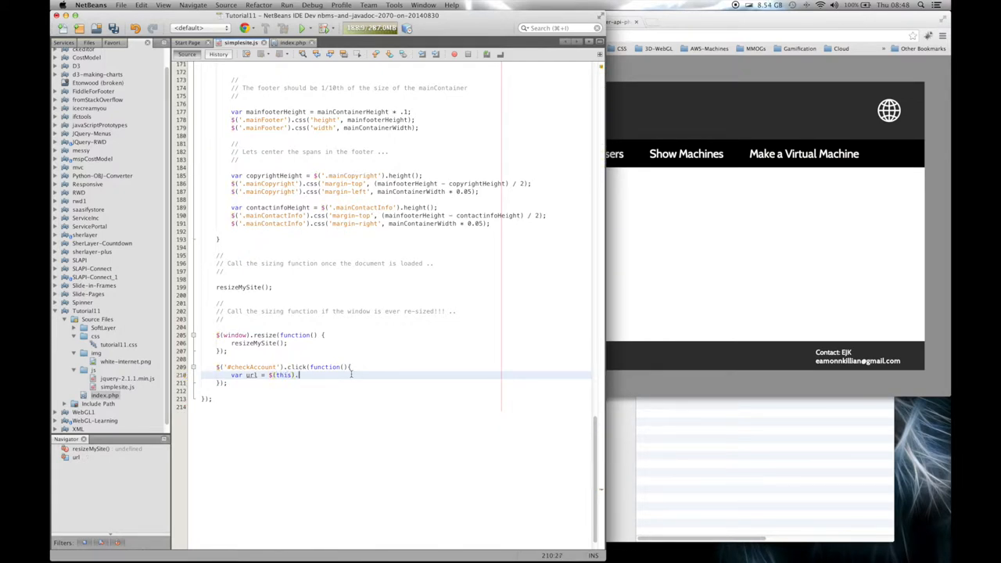
pyautogui.write("attr('action")
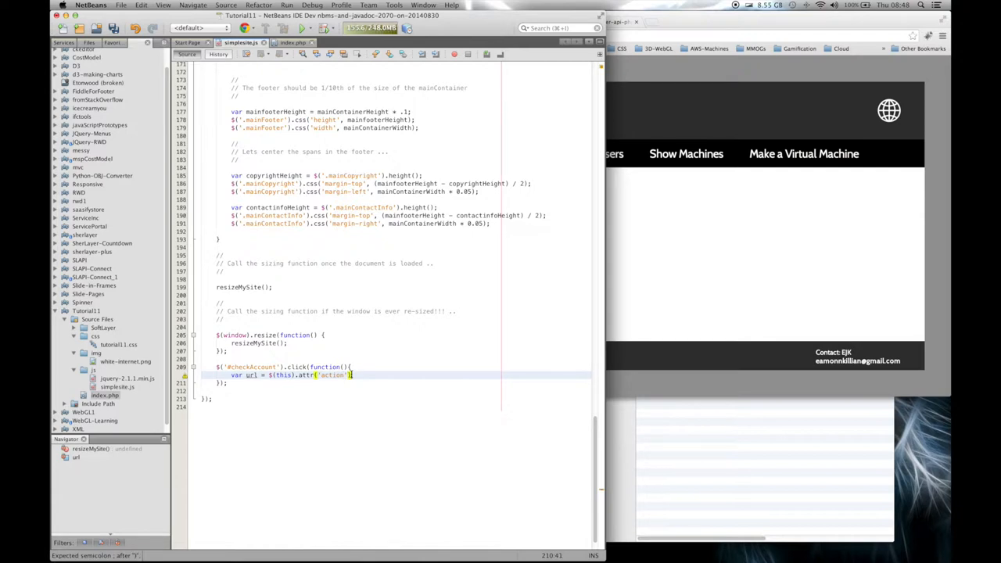
pyautogui.press('Enter')
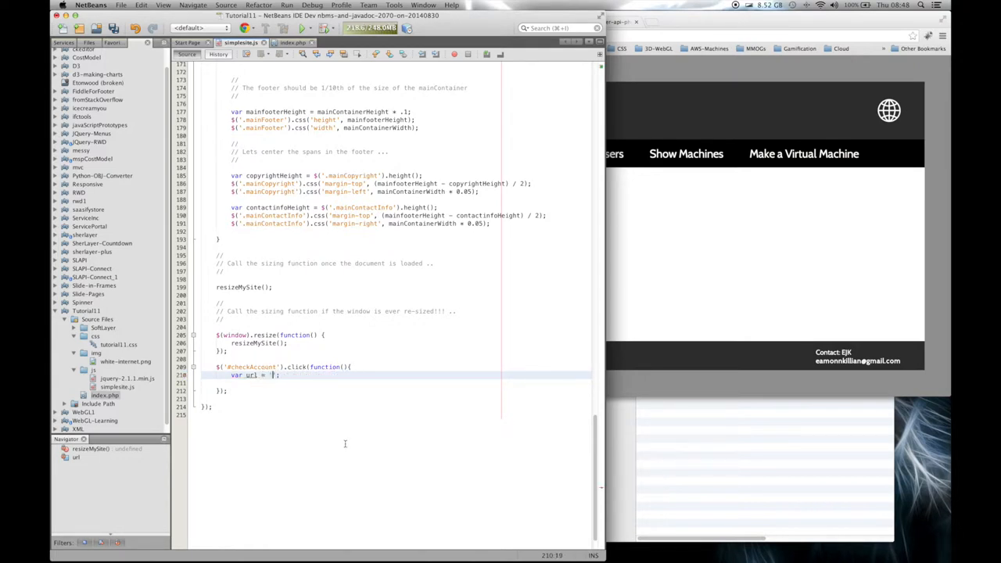
# Step: Finish the line as var url = $(this).attr('action');
pyautogui.write("''")
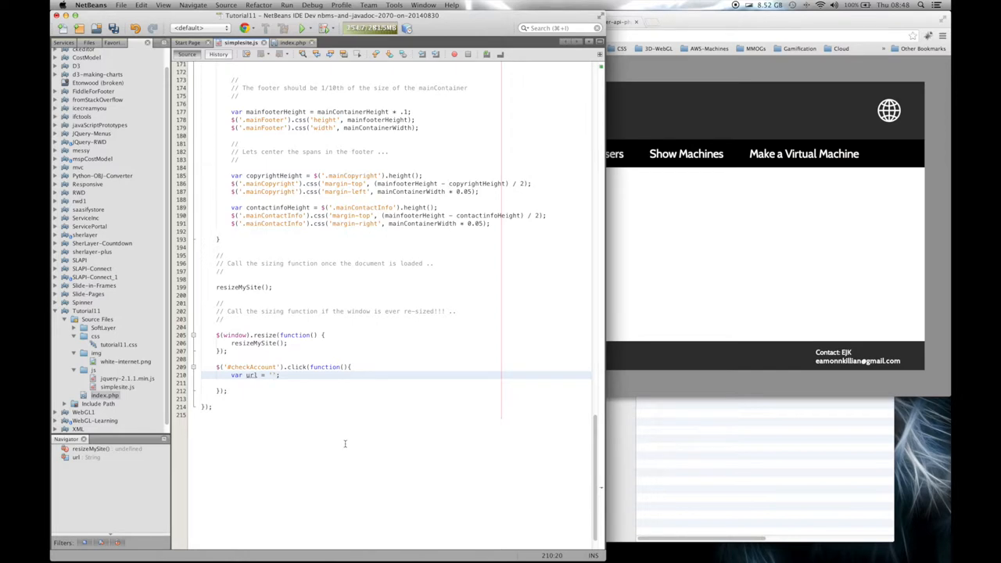
pyautogui.write('checkacc')
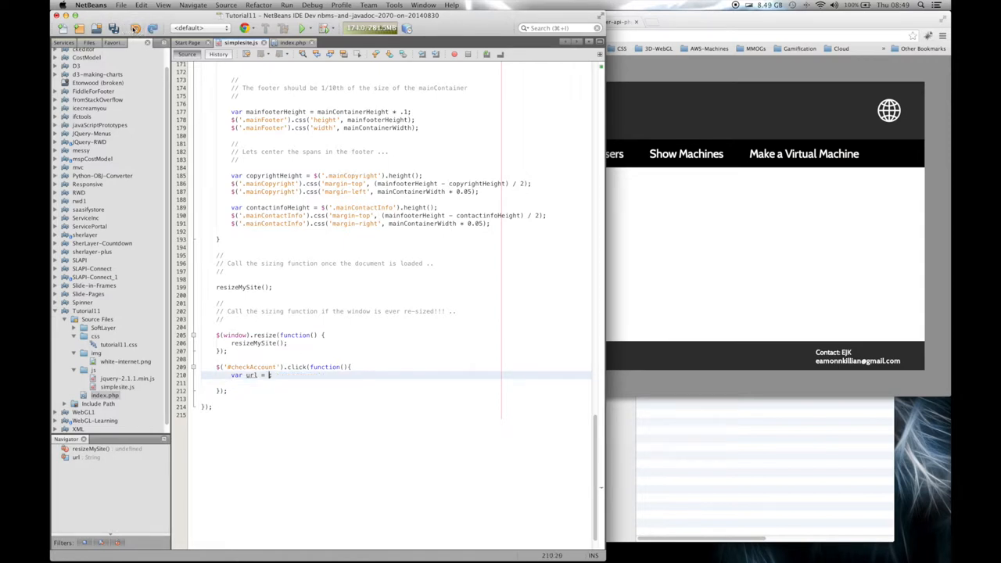
pyautogui.write("$(this).attr('action');")
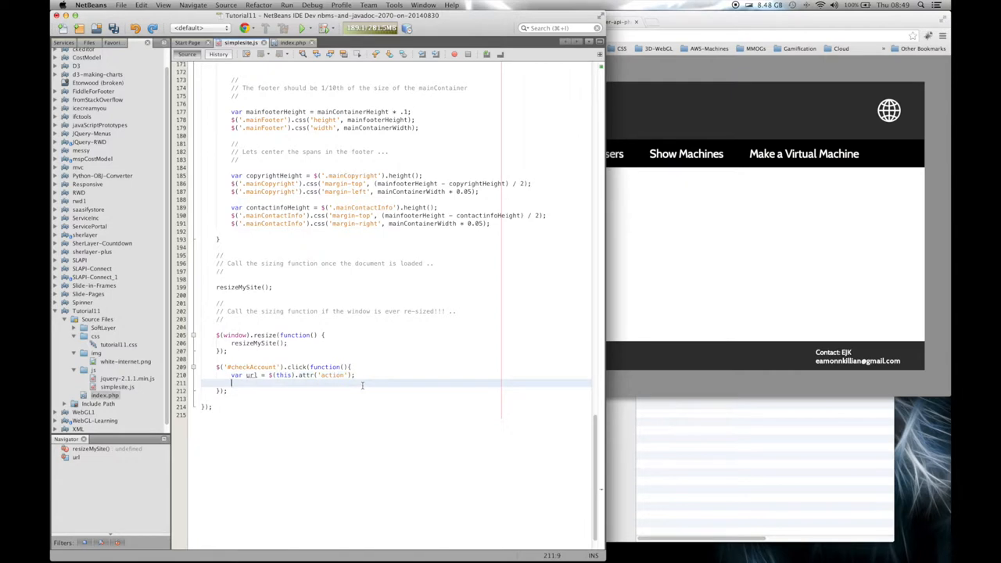
# Step: Start the call $.ajax({ beneath the var url line
pyautogui.write('$')
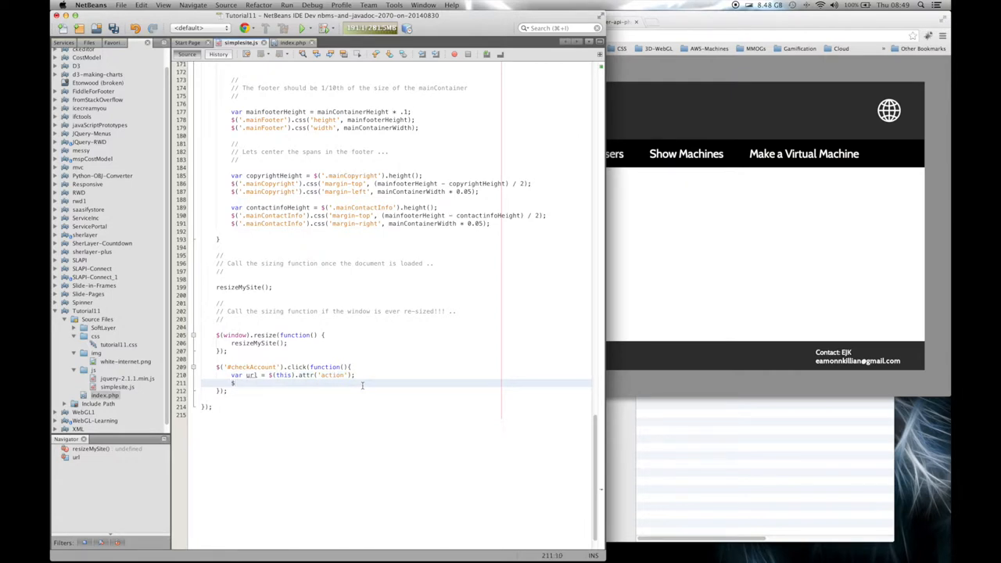
pyautogui.write('aj')
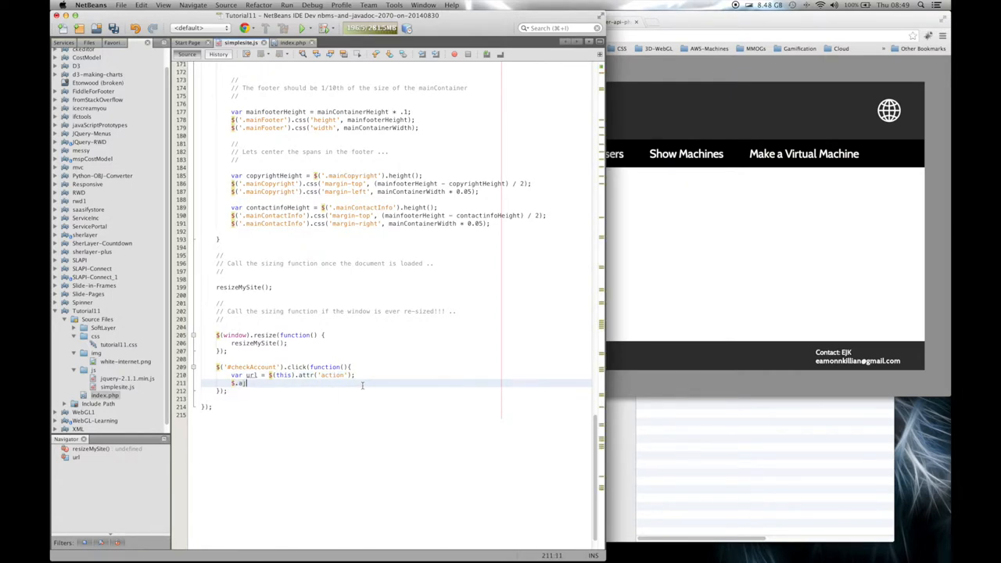
pyautogui.write('jax')
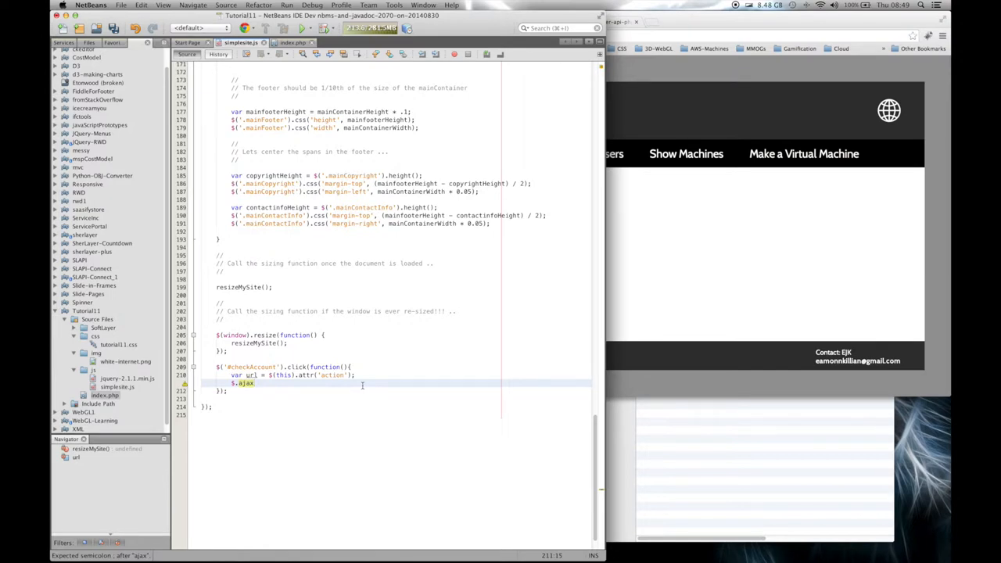
pyautogui.write('({')
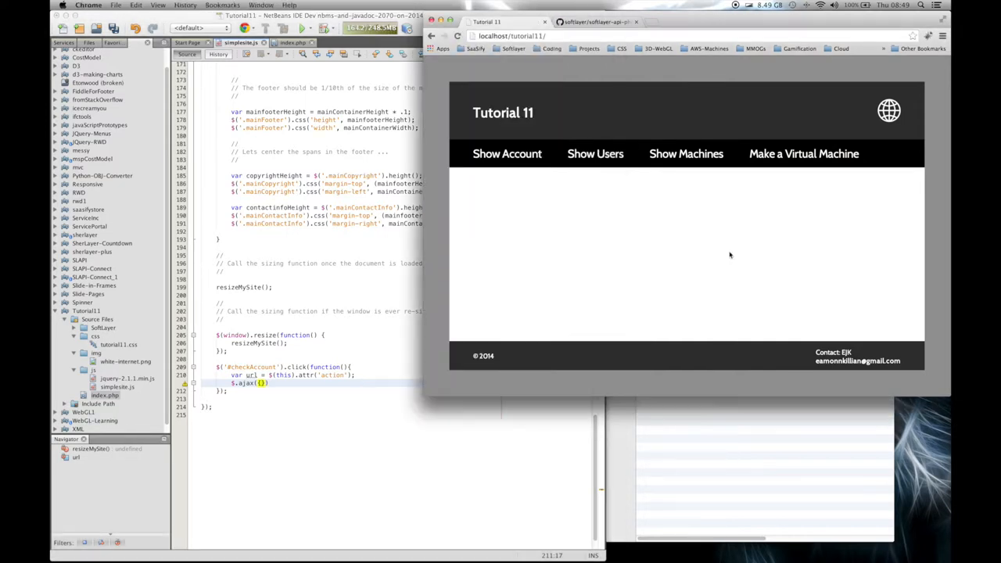
pyautogui.moveTo(610, 288)
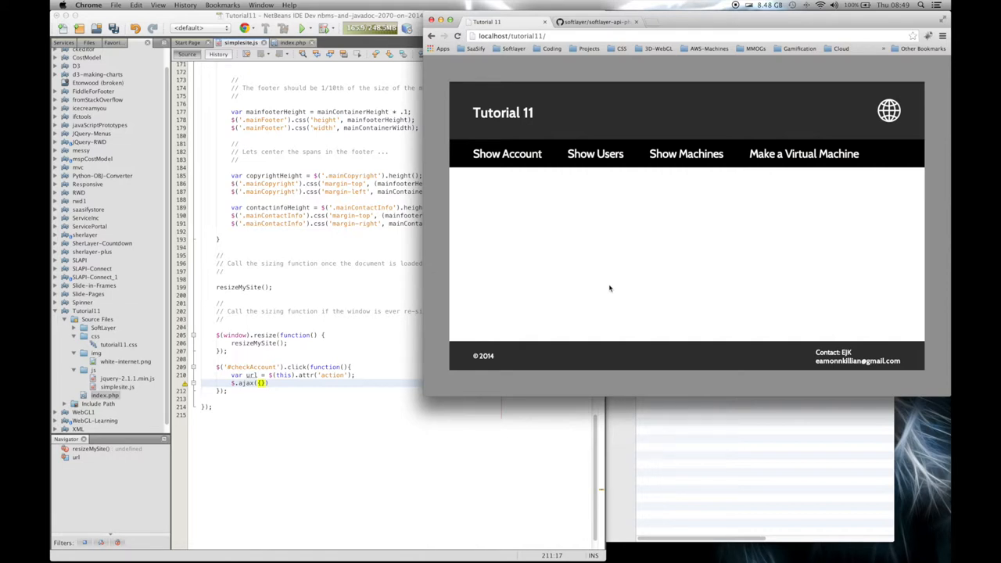
pyautogui.moveTo(488, 249)
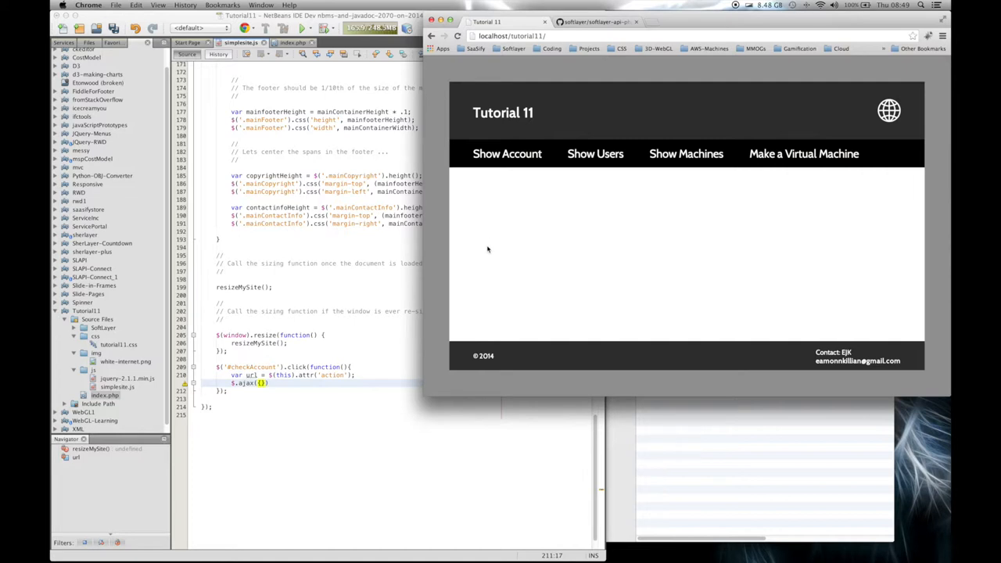
pyautogui.moveTo(568, 197)
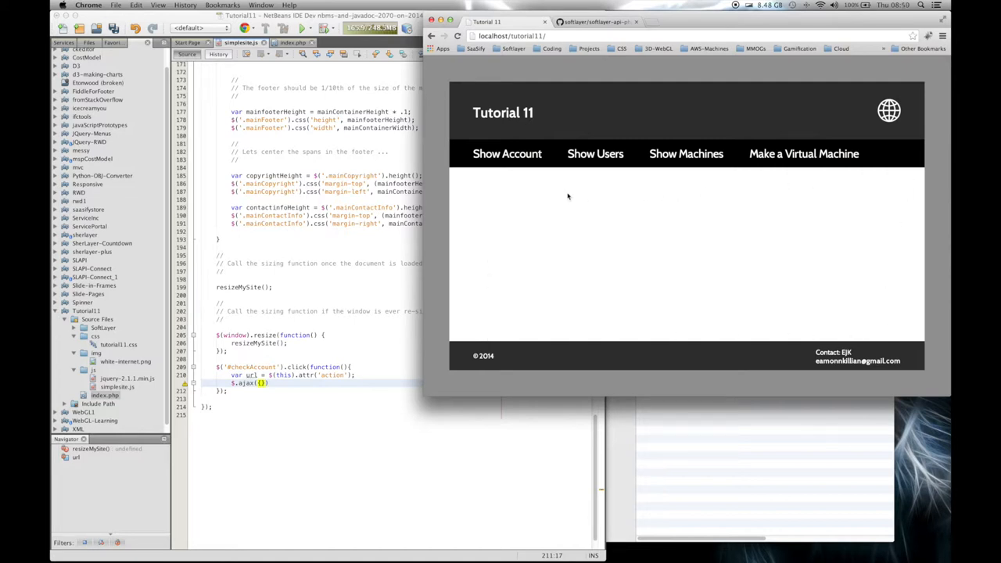
pyautogui.moveTo(539, 222)
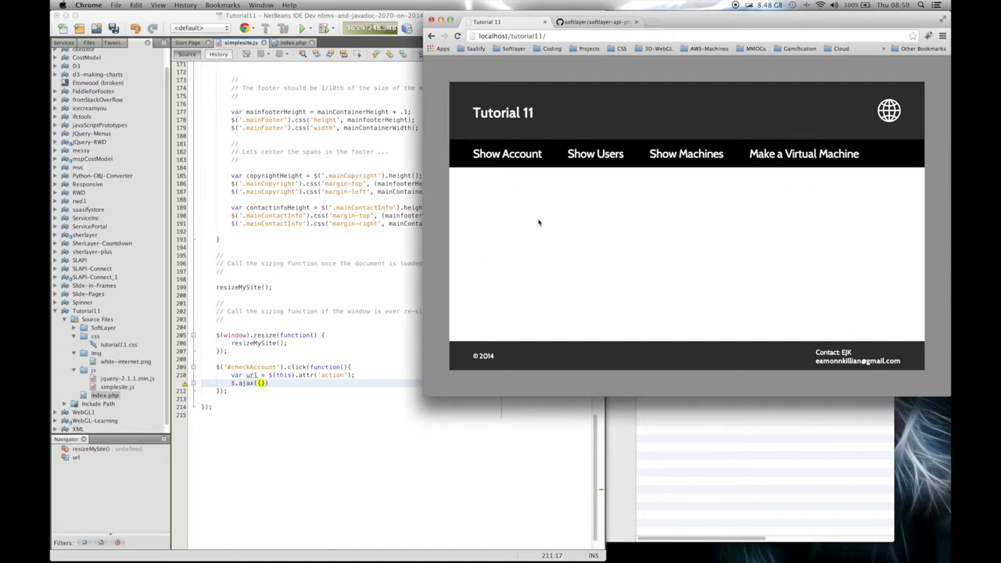
pyautogui.moveTo(645, 178)
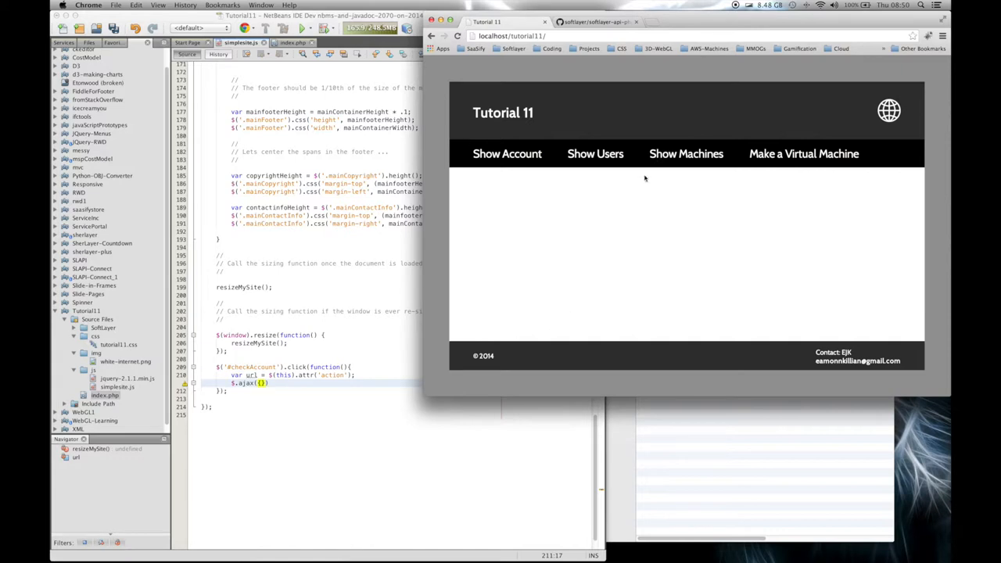
pyautogui.moveTo(615, 273)
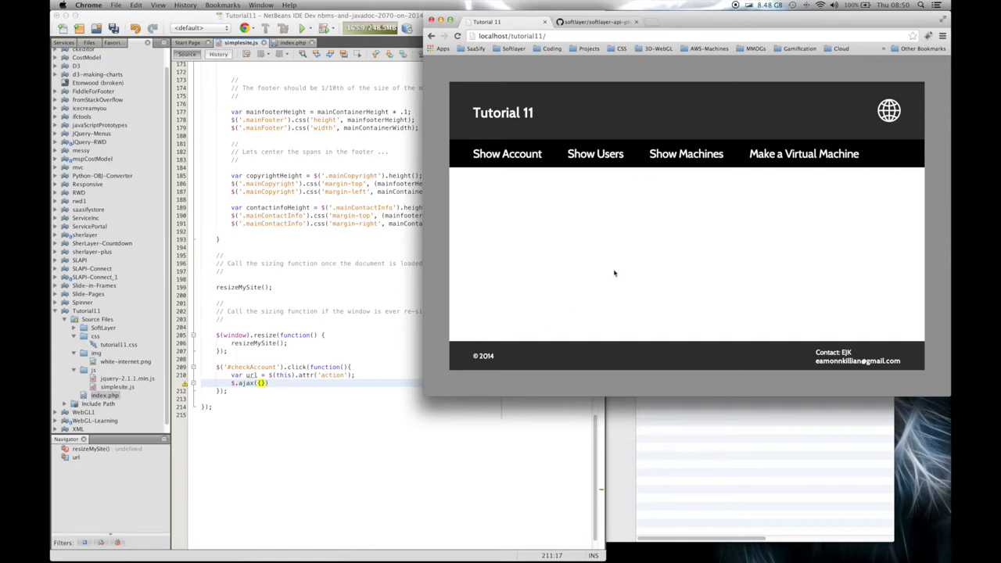
pyautogui.moveTo(610, 274)
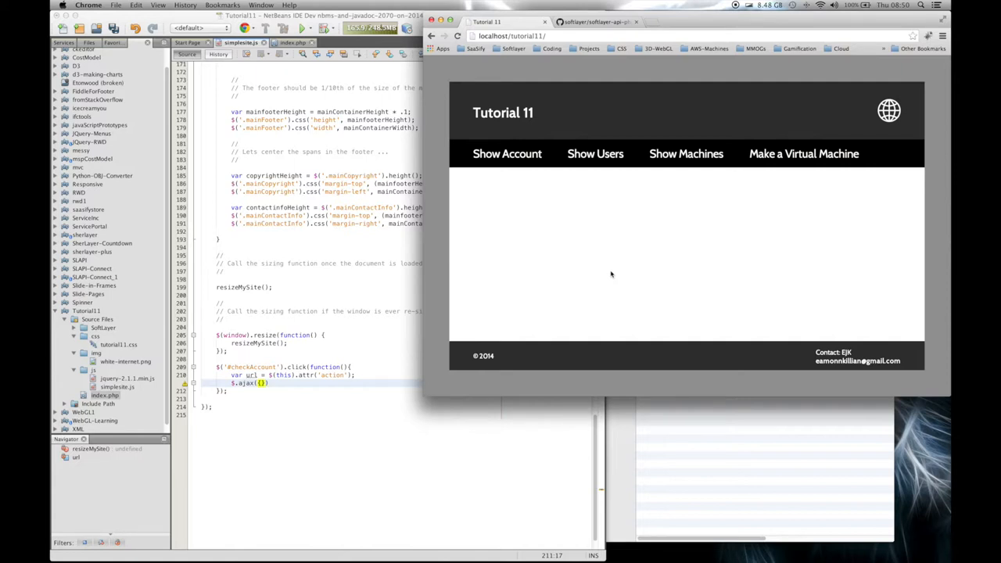
pyautogui.moveTo(679, 81)
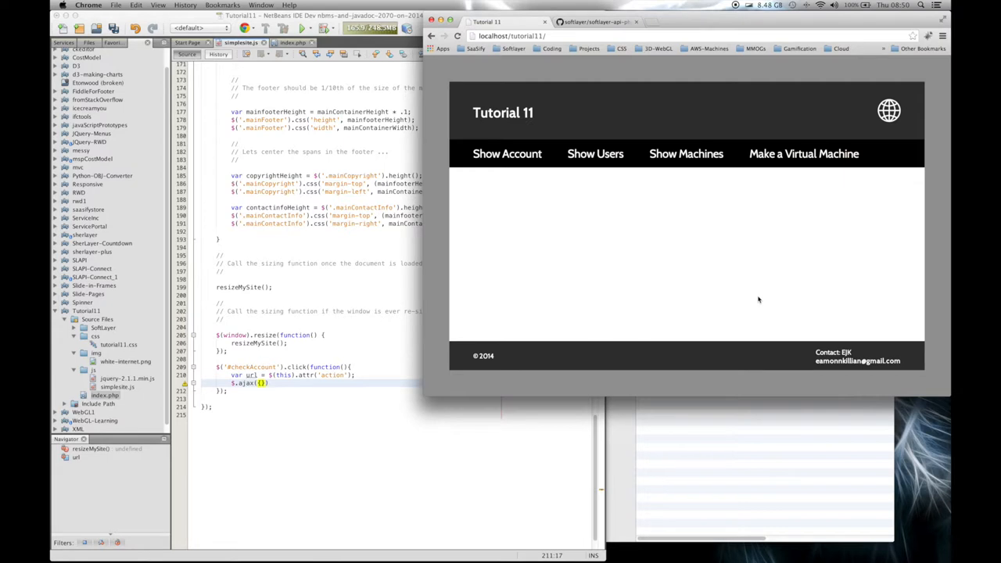
pyautogui.moveTo(286, 462)
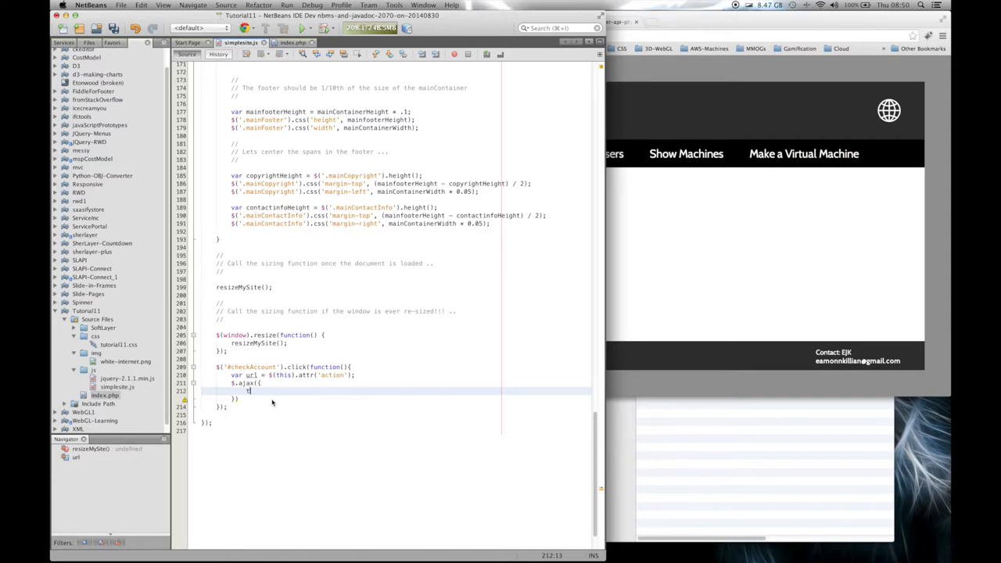
# Step: Write the options type: "GET", url: url, async: false, and begin success
pyautogui.write("type: '")
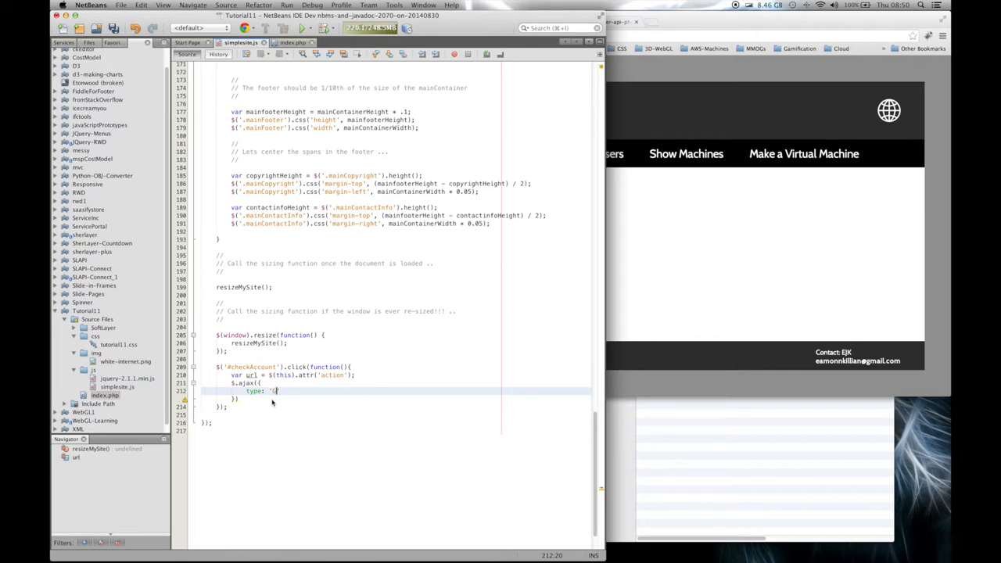
pyautogui.write('GET')
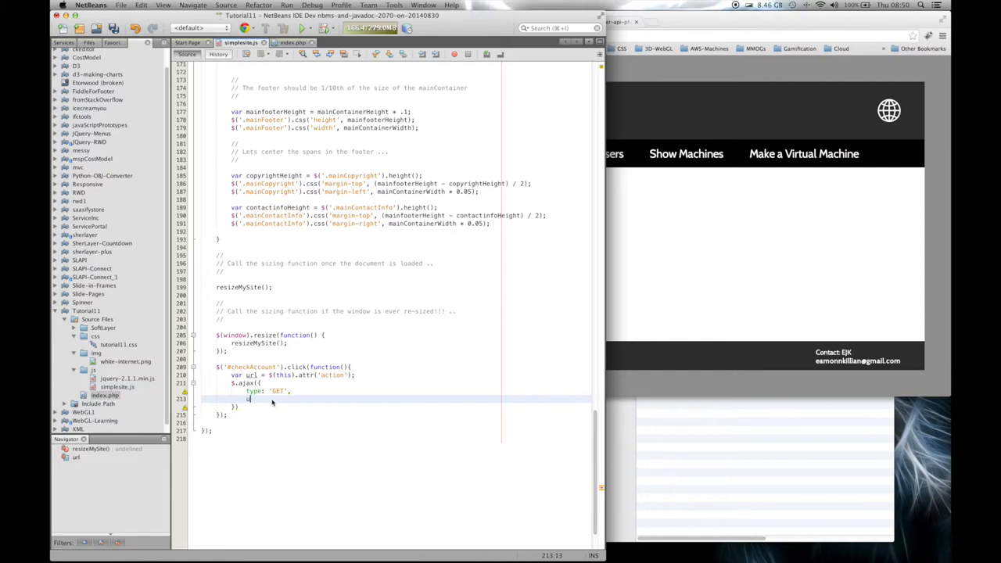
pyautogui.write('url:')
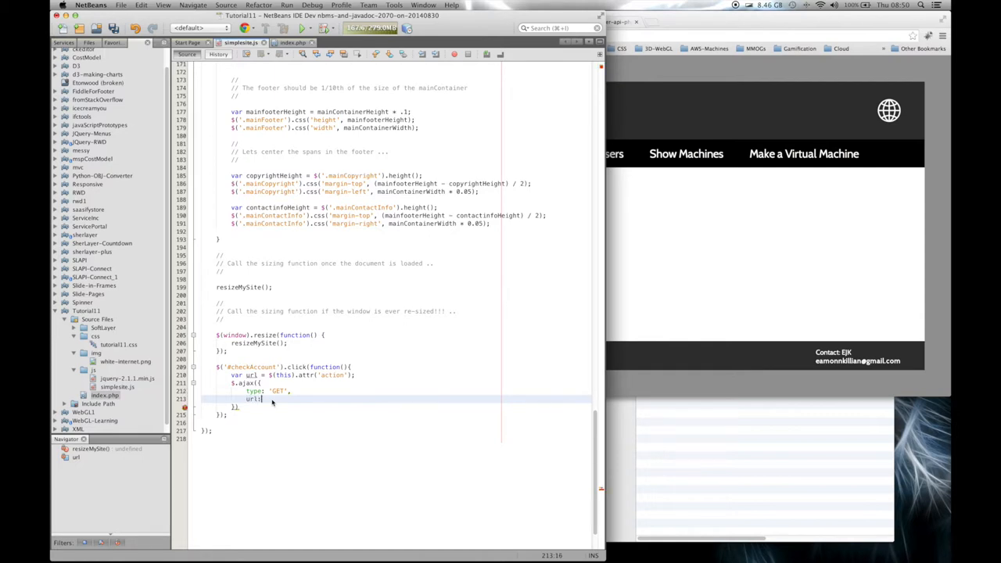
pyautogui.write('url,')
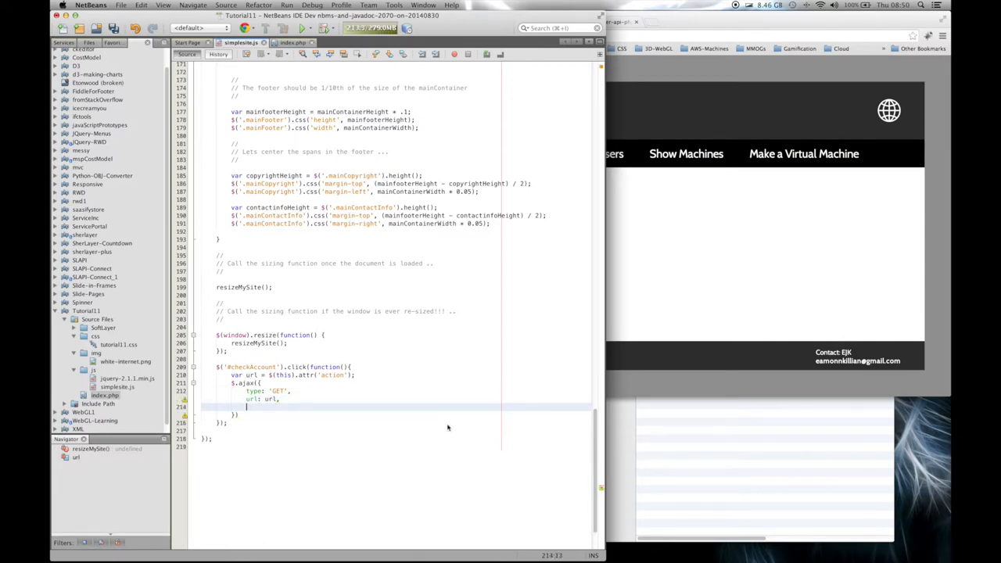
pyautogui.write('s')
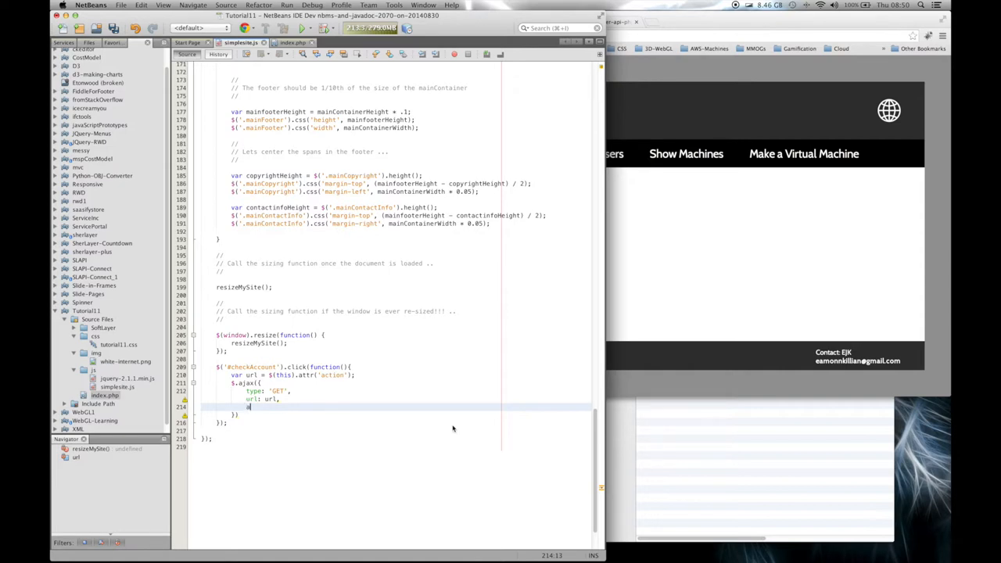
pyautogui.write('async:')
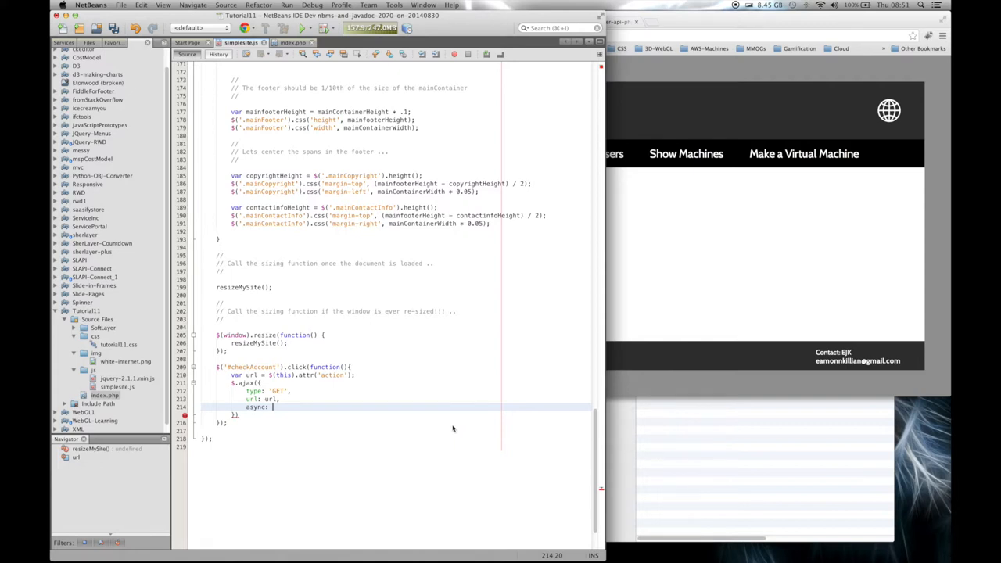
pyautogui.write('fals')
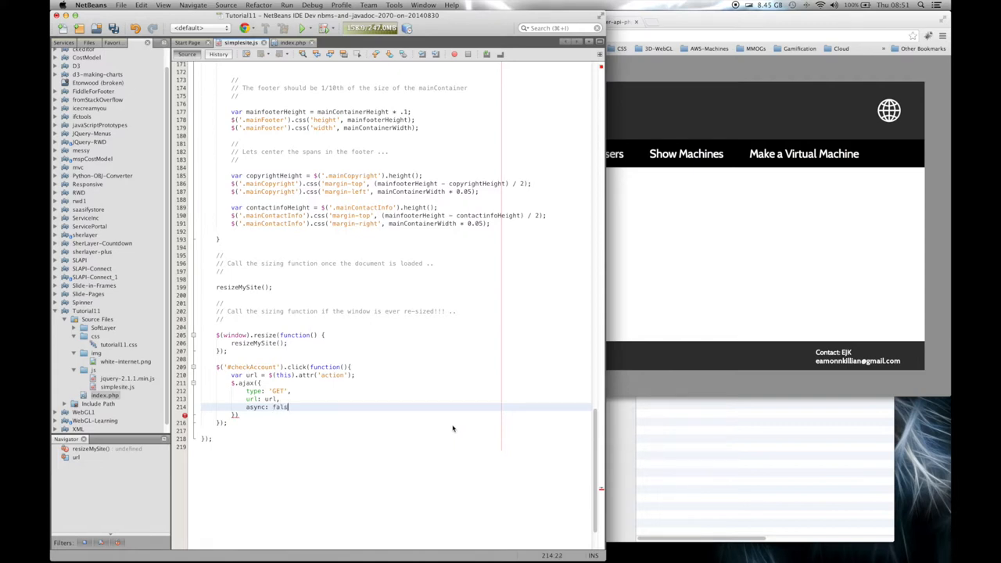
pyautogui.write('e,')
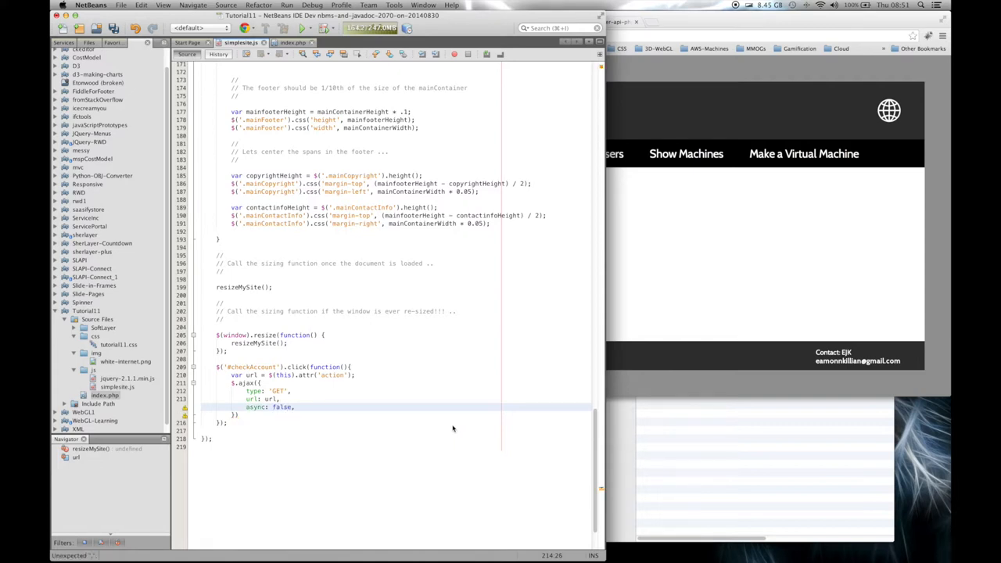
pyautogui.write('success:')
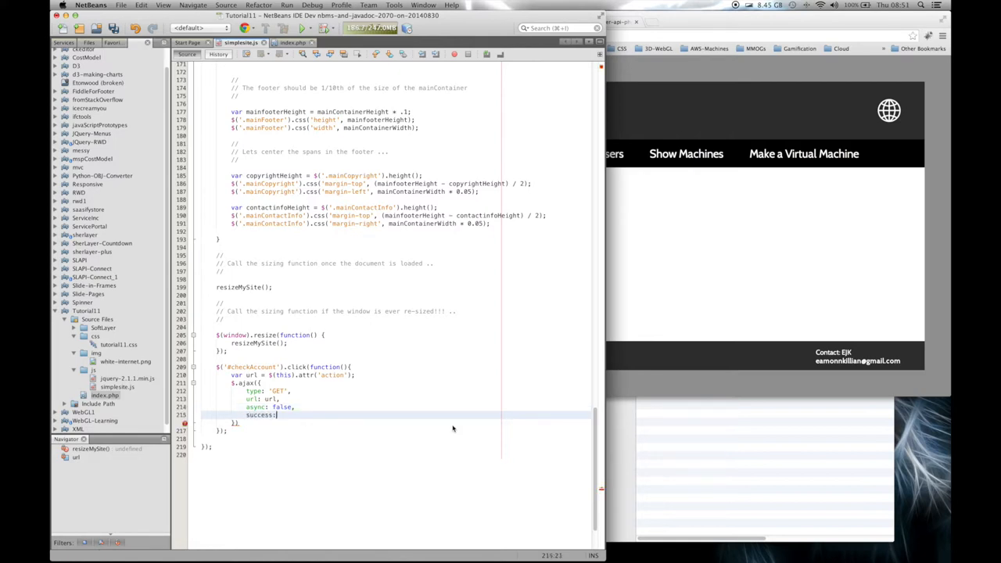
# Step: Write success: function(response) { and open its body line
pyautogui.write('functio')
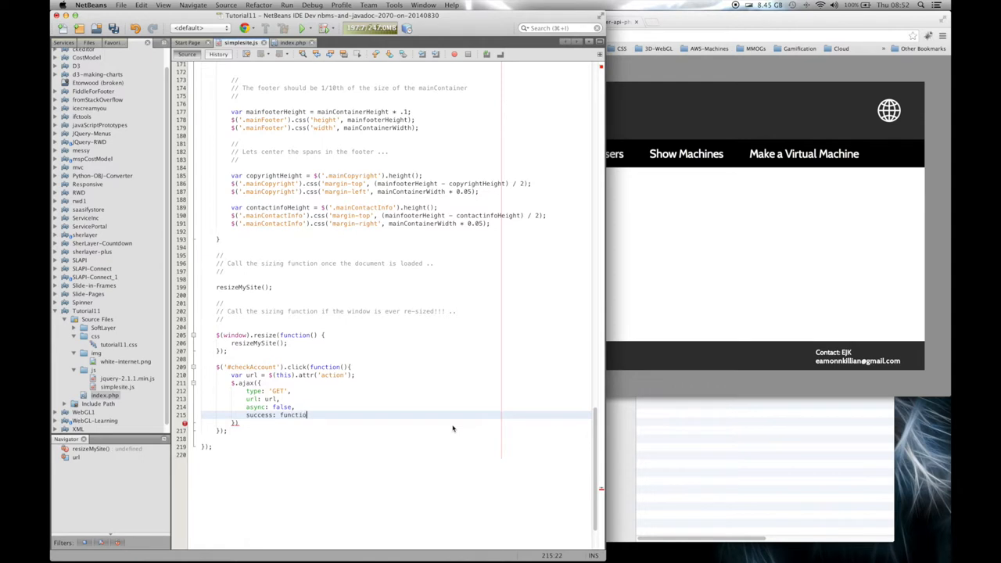
pyautogui.write('()')
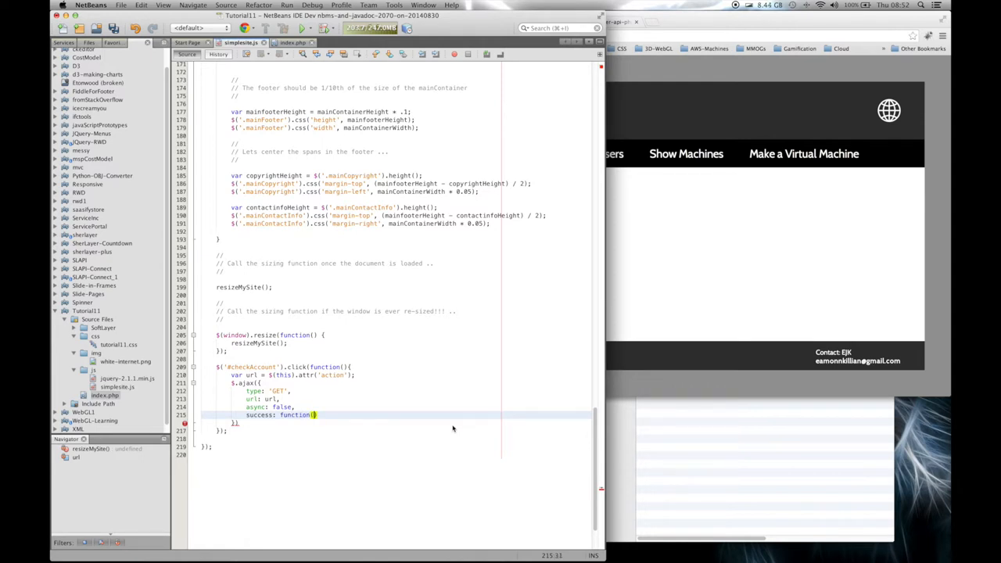
pyautogui.write('resp')
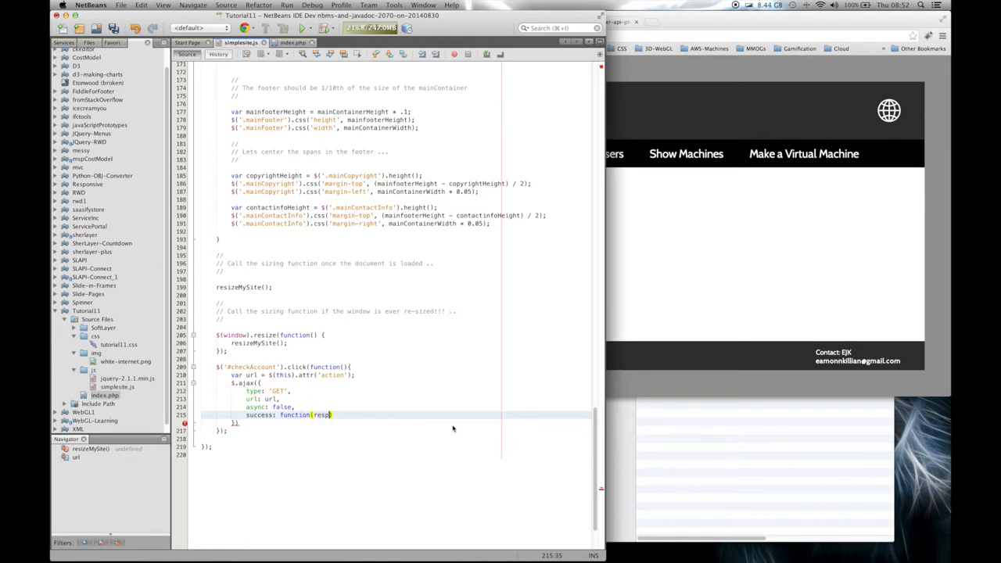
pyautogui.write('onse)')
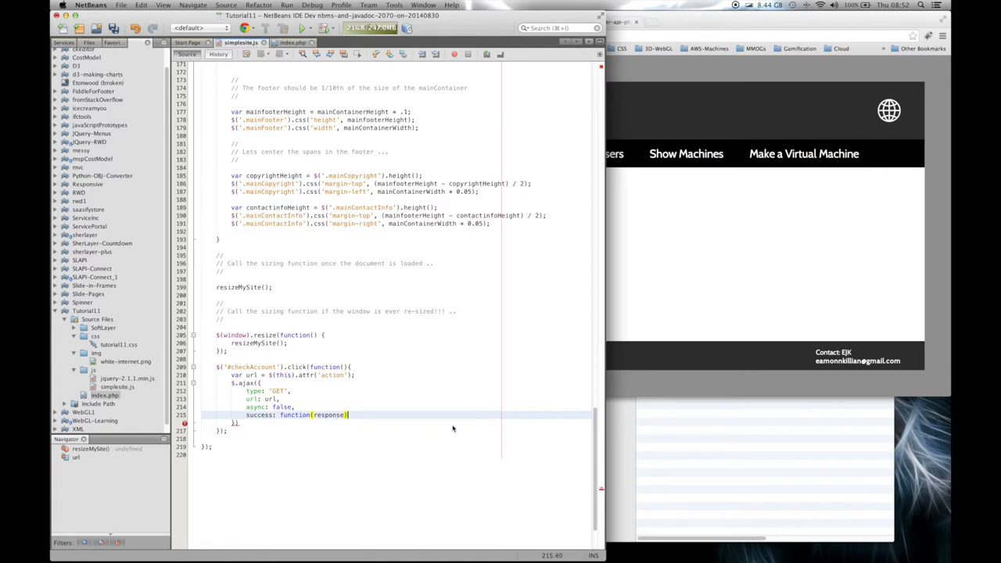
pyautogui.write('{')
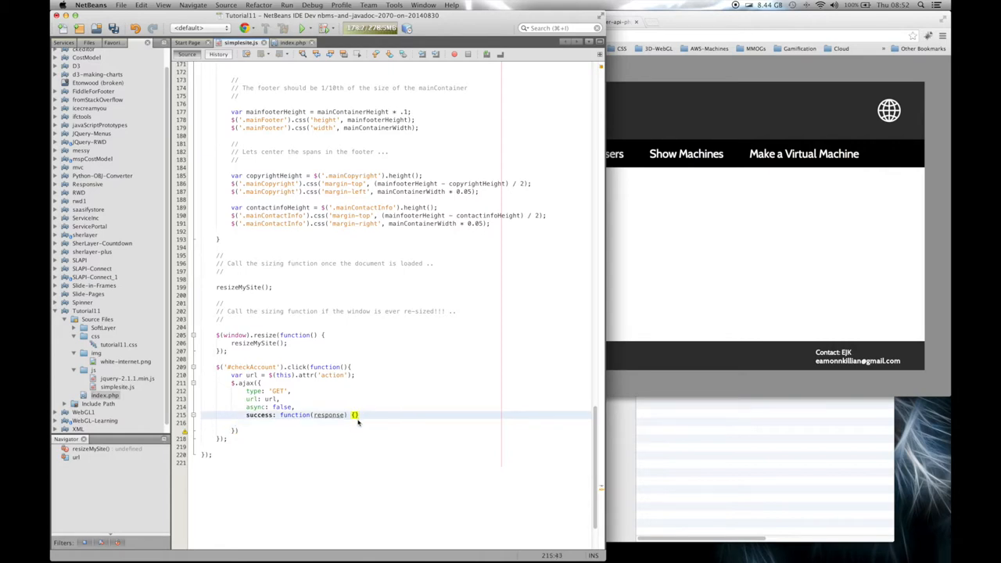
pyautogui.press('Enter')
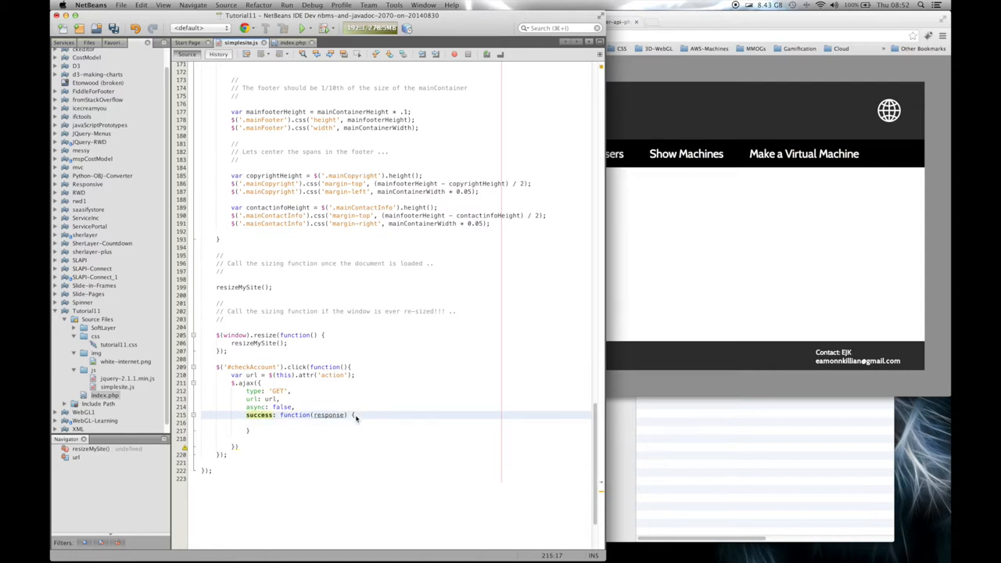
# Step: Add $('#result').append(response); inside the success callback
pyautogui.write('$')
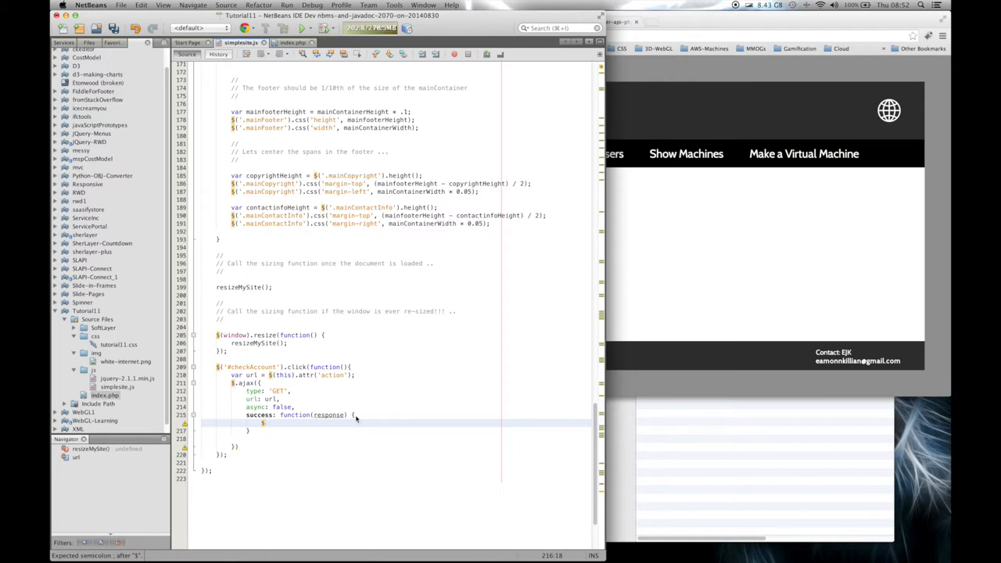
pyautogui.write('$()')
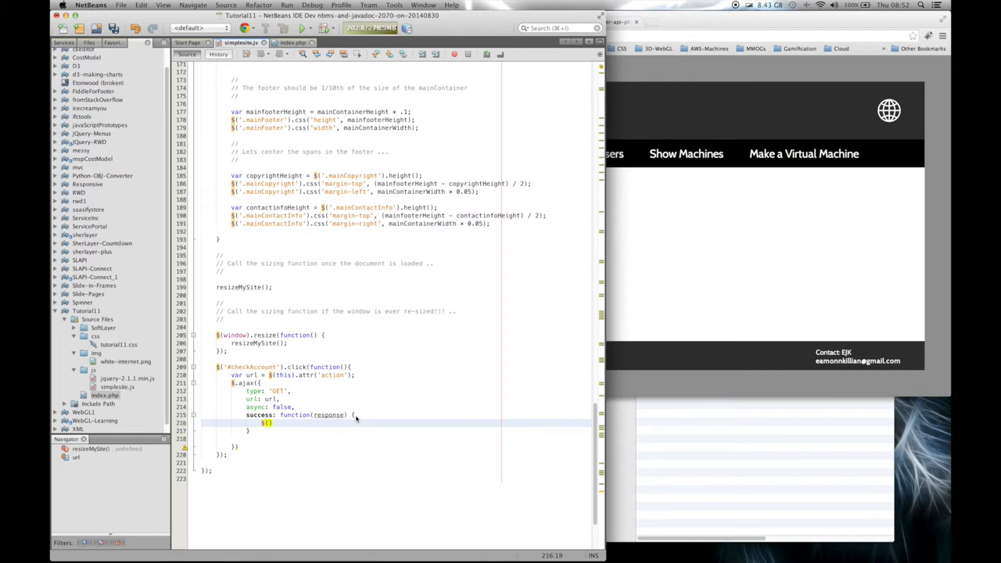
pyautogui.write("#'")
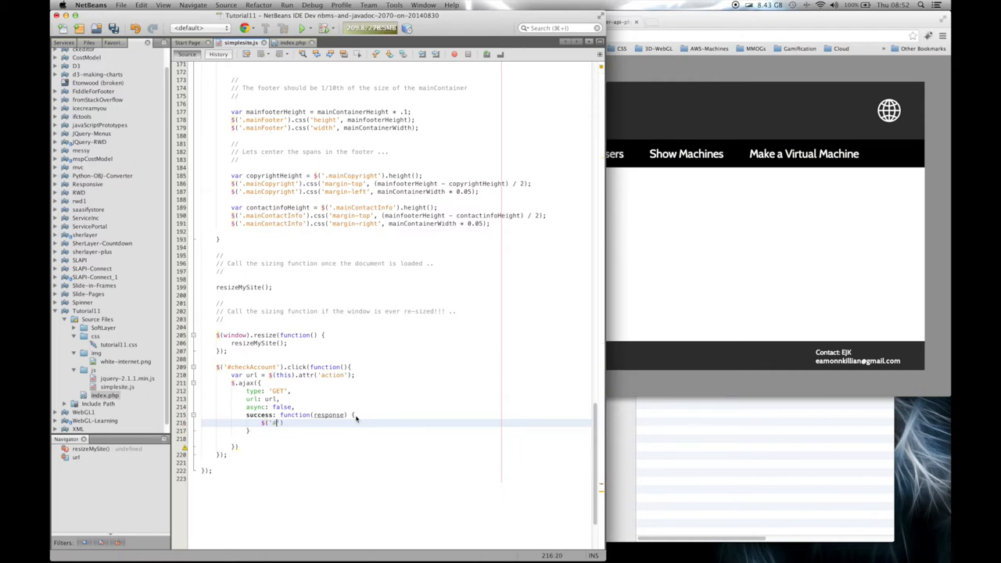
pyautogui.write('#result')
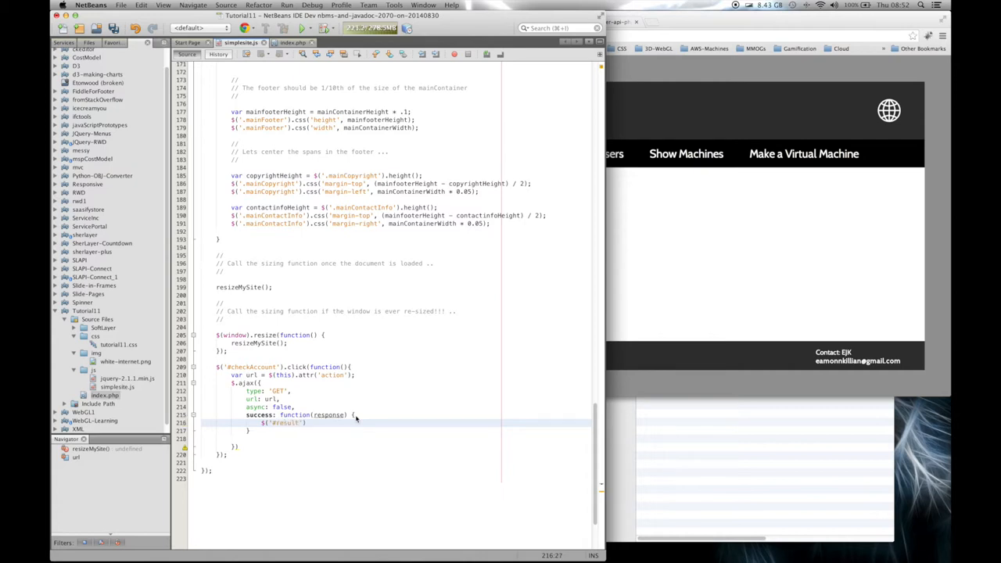
pyautogui.click(296, 42)
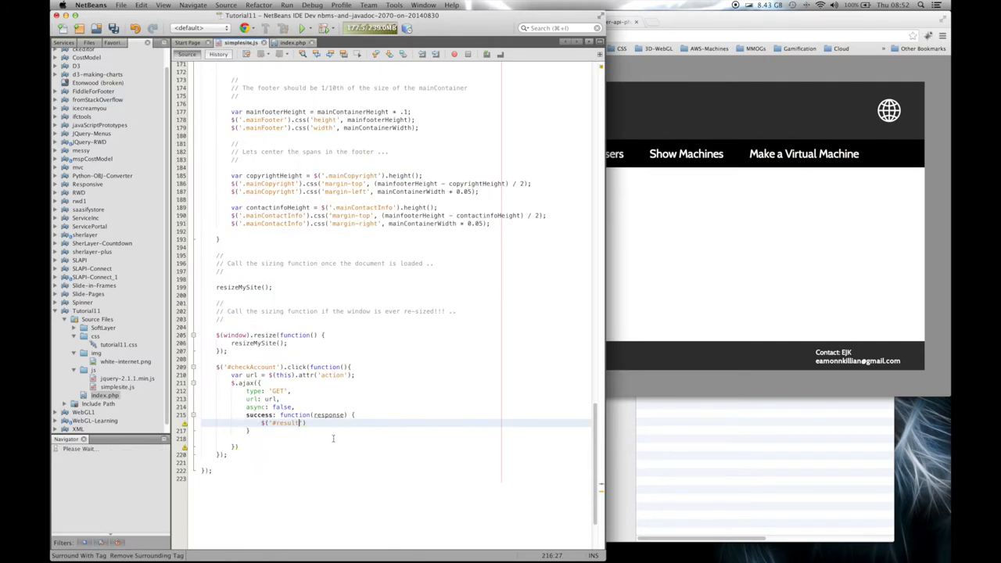
pyautogui.write('.a')
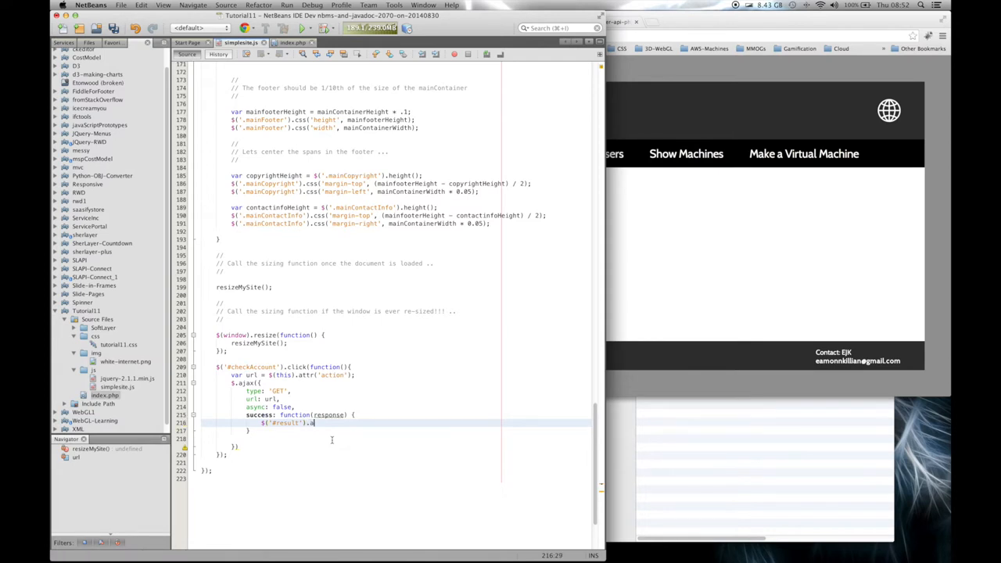
pyautogui.write('ppend(response);')
pyautogui.click(397, 431)
pyautogui.write(',')
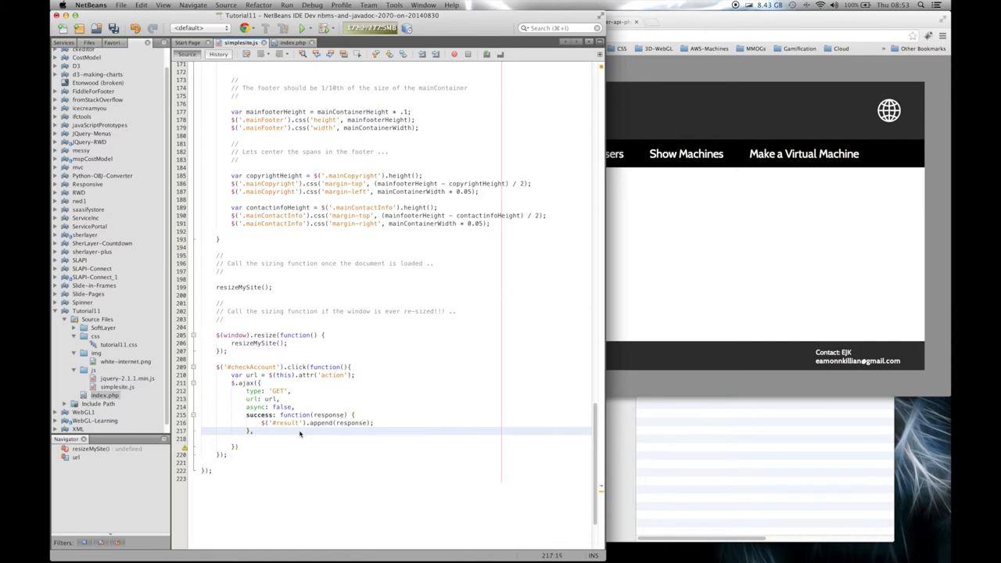
# Step: Write error: function(jqXHR, textStatus, errorThrown) { after the success block
pyautogui.write('e')
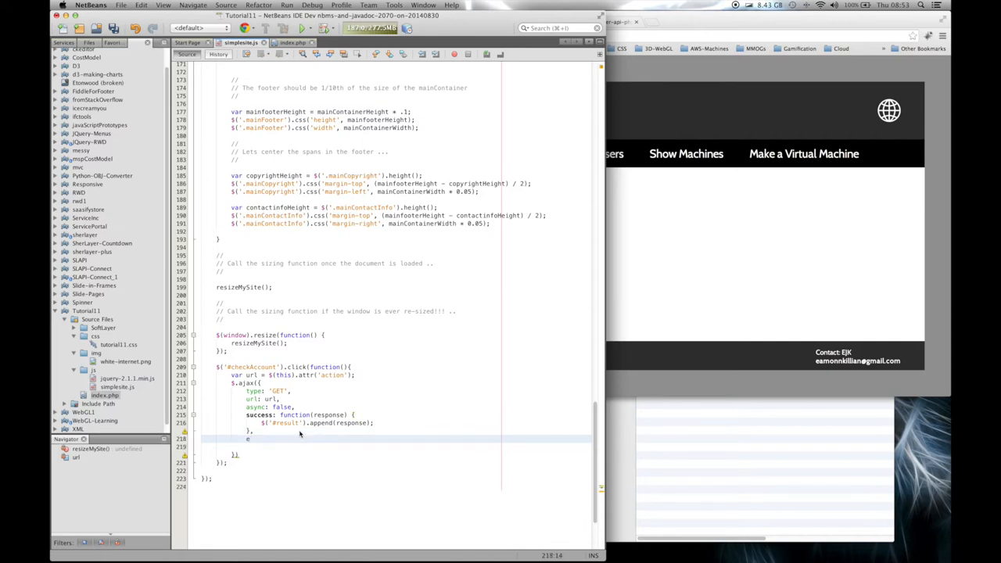
pyautogui.write('error:')
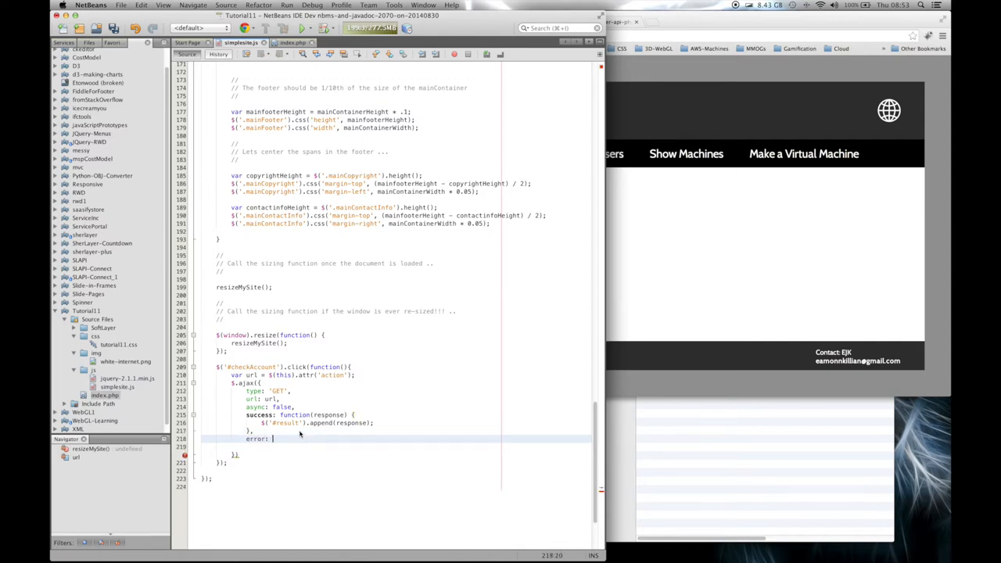
pyautogui.write('function(')
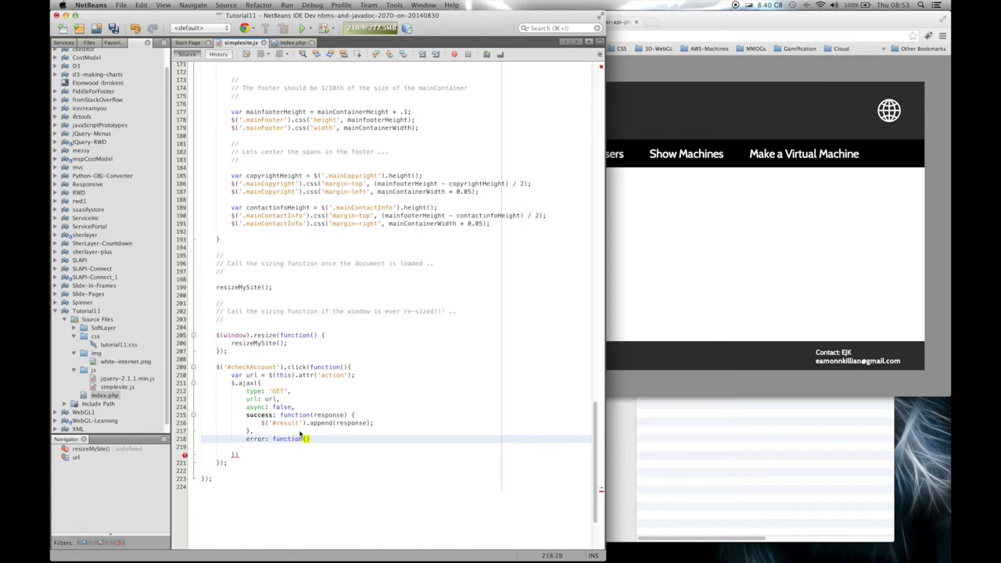
pyautogui.write('jqXHR')
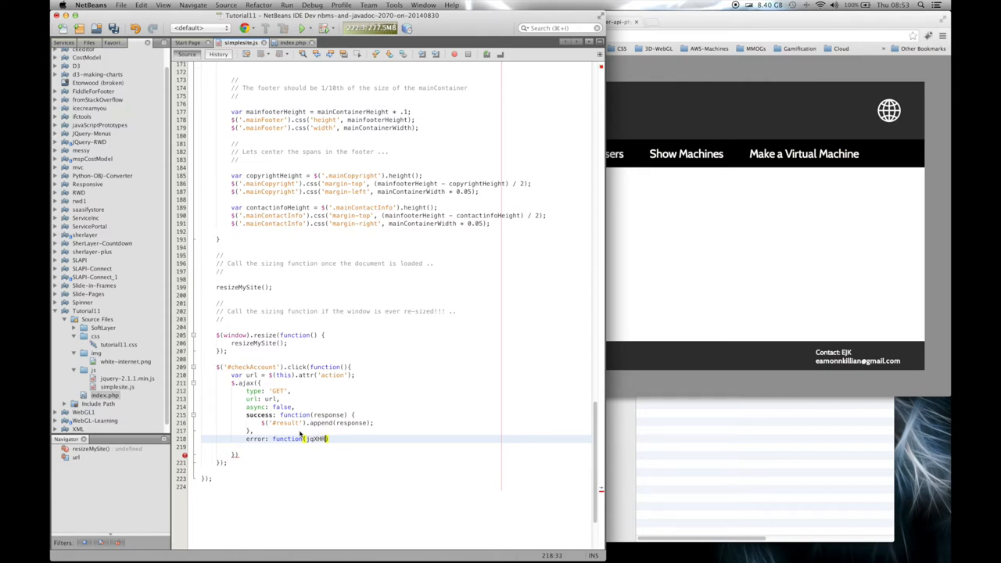
pyautogui.write(', tex')
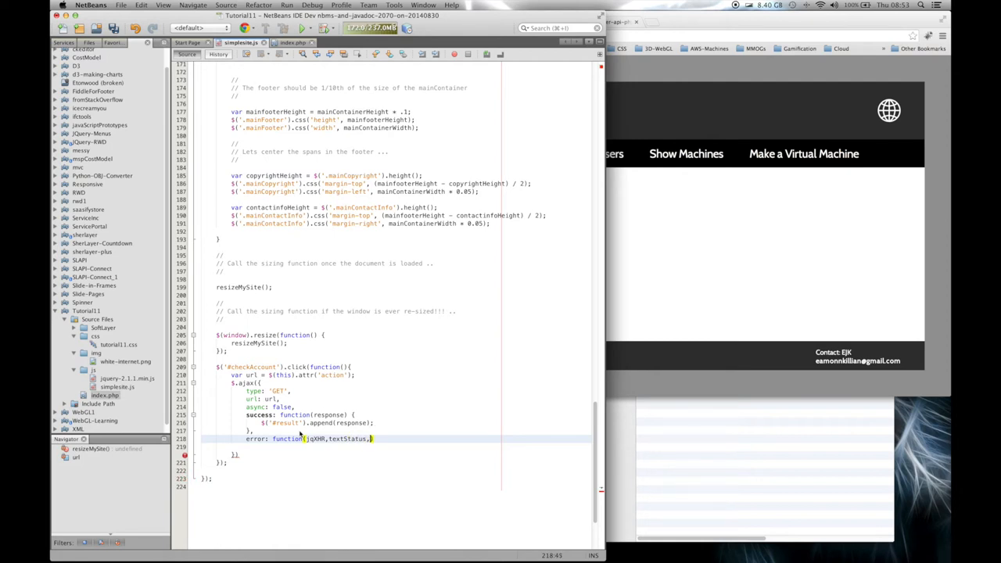
pyautogui.write('errorThrown) {')
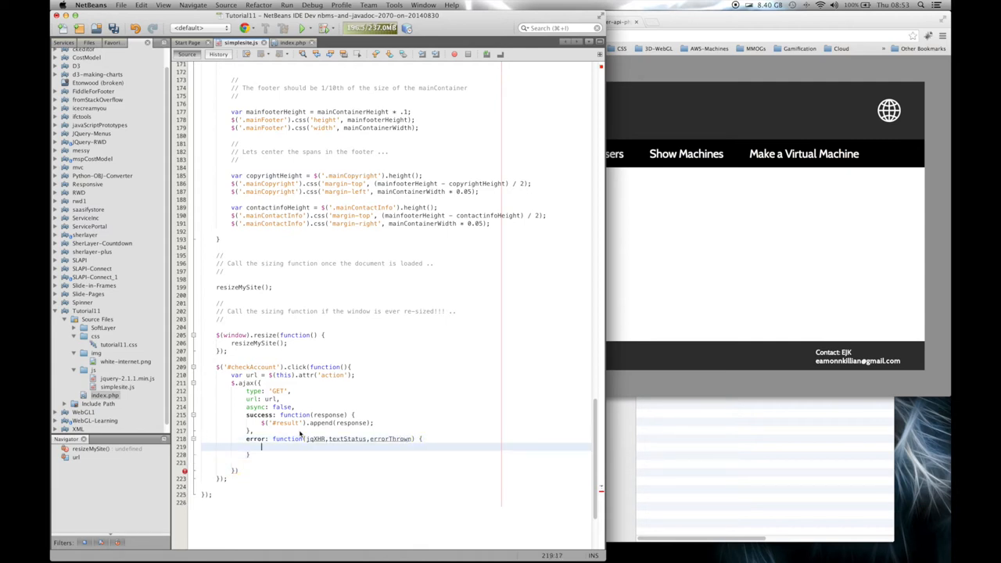
# Step: Add $('#result').append(response); in the error callback and save the file
pyautogui.write('$')
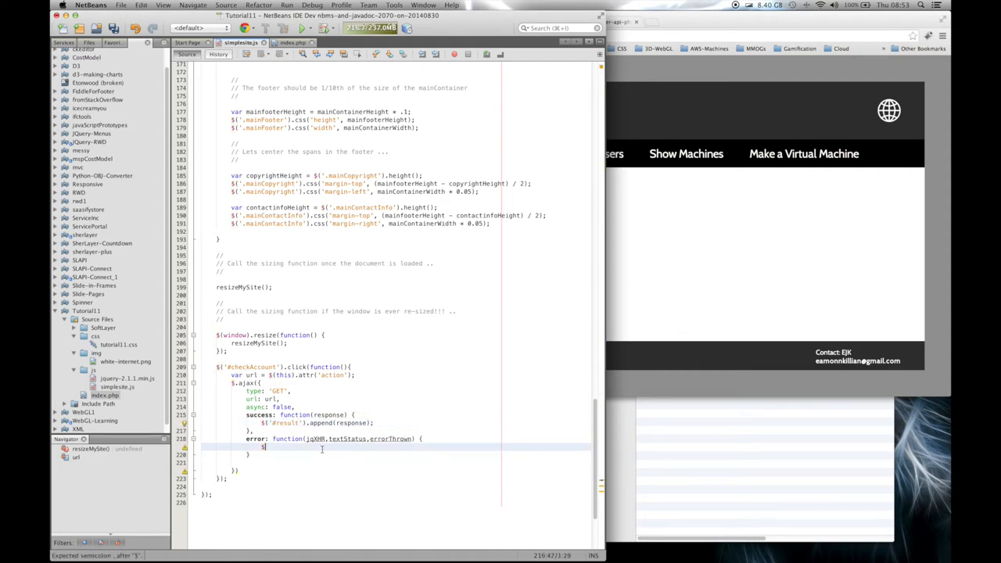
pyautogui.write("$('#result').append(response);")
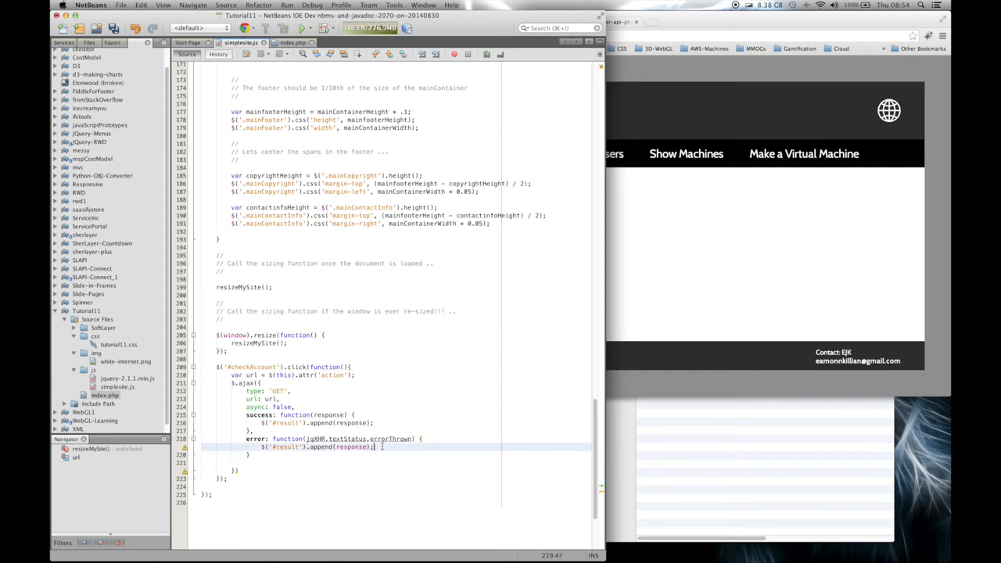
pyautogui.press('Enter')
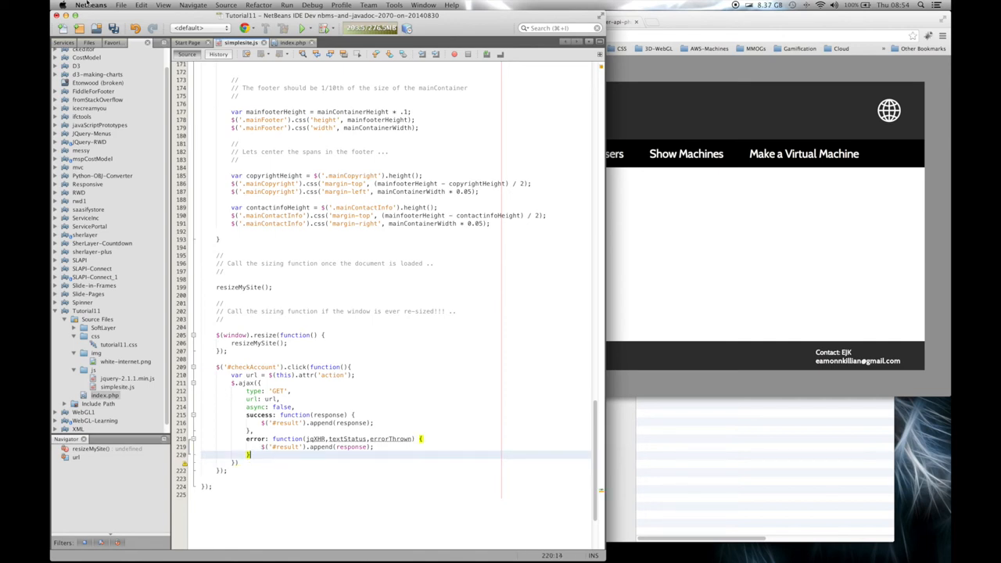
pyautogui.press('cmd+s')
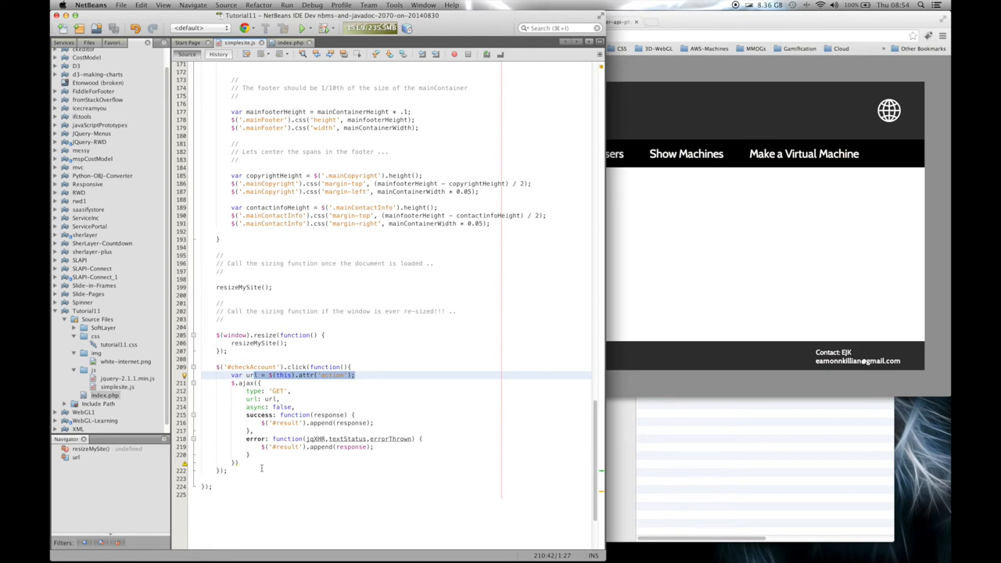
# Step: End the click handler with return false; after the $.ajax call and save the script
pyautogui.click(256, 464)
pyautogui.write(';')
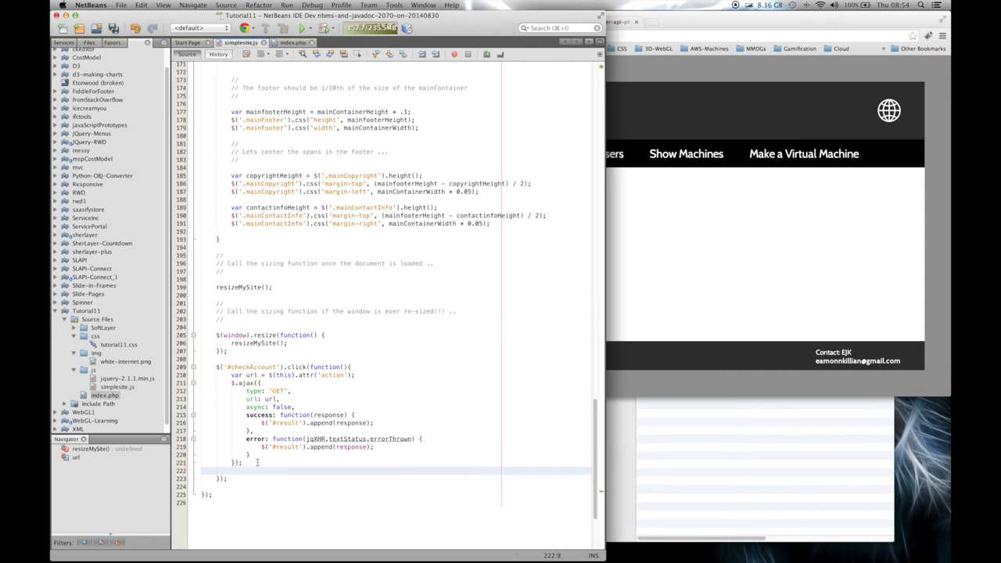
pyautogui.write('return fals')
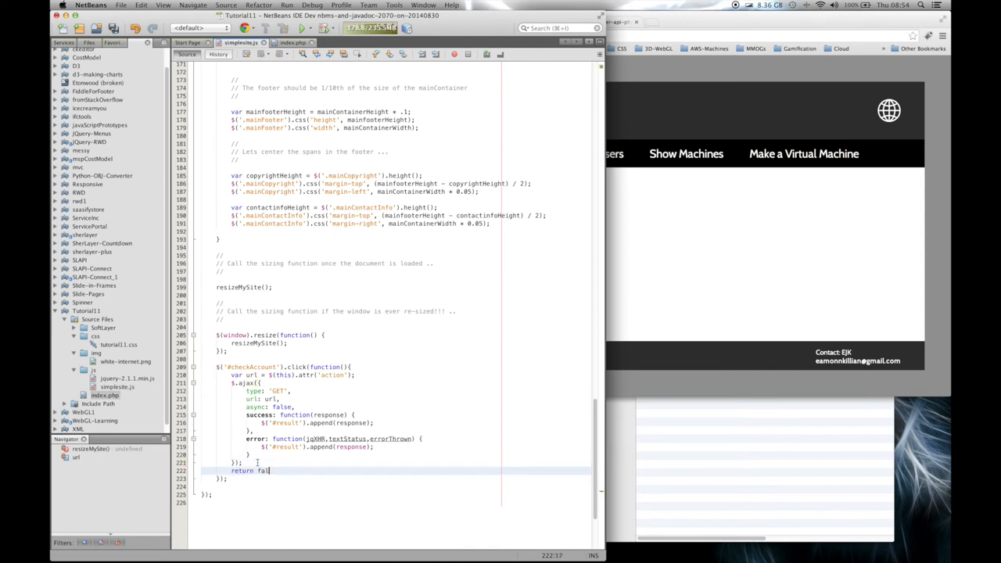
pyautogui.write('se;')
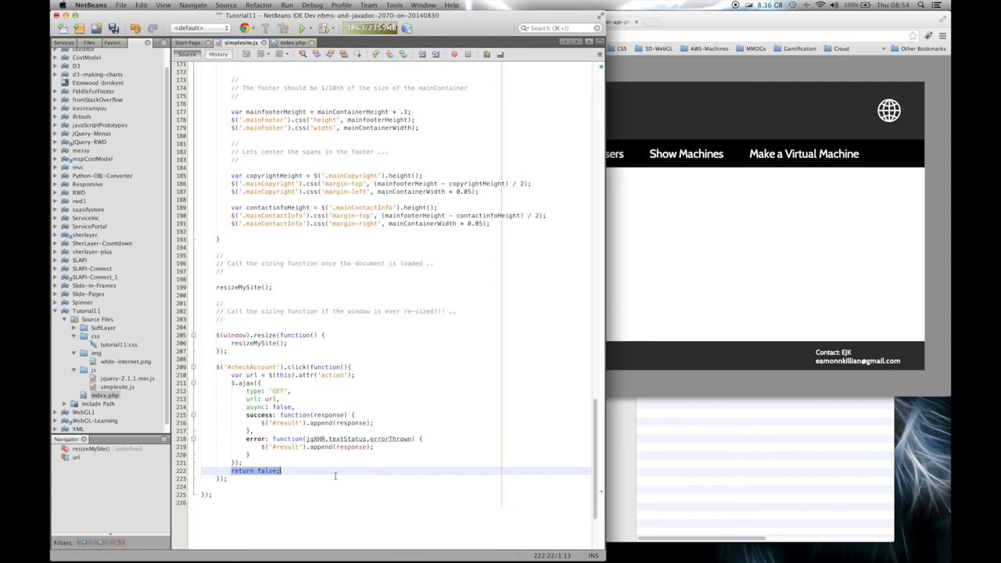
pyautogui.click(235, 471)
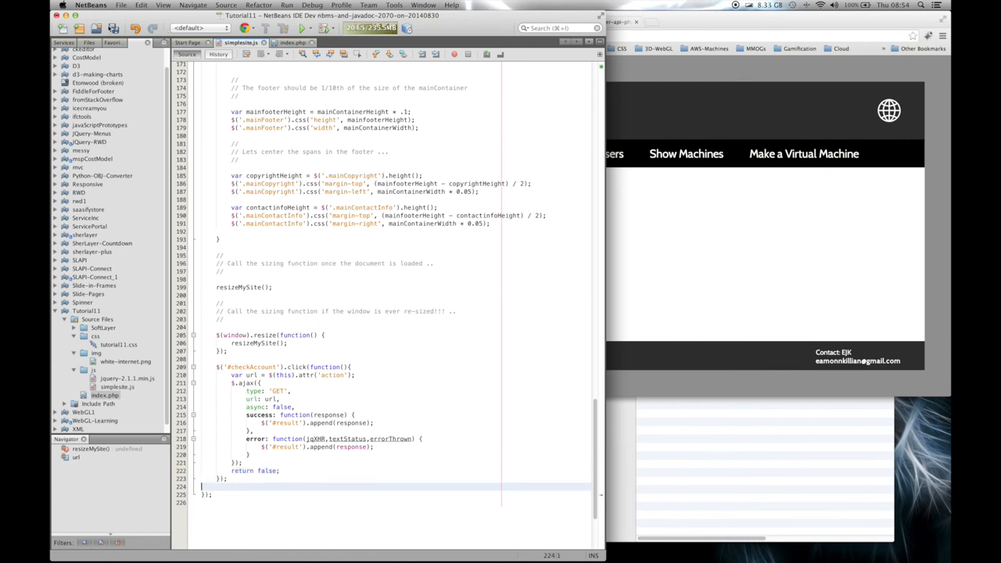
pyautogui.press('cmd+s')
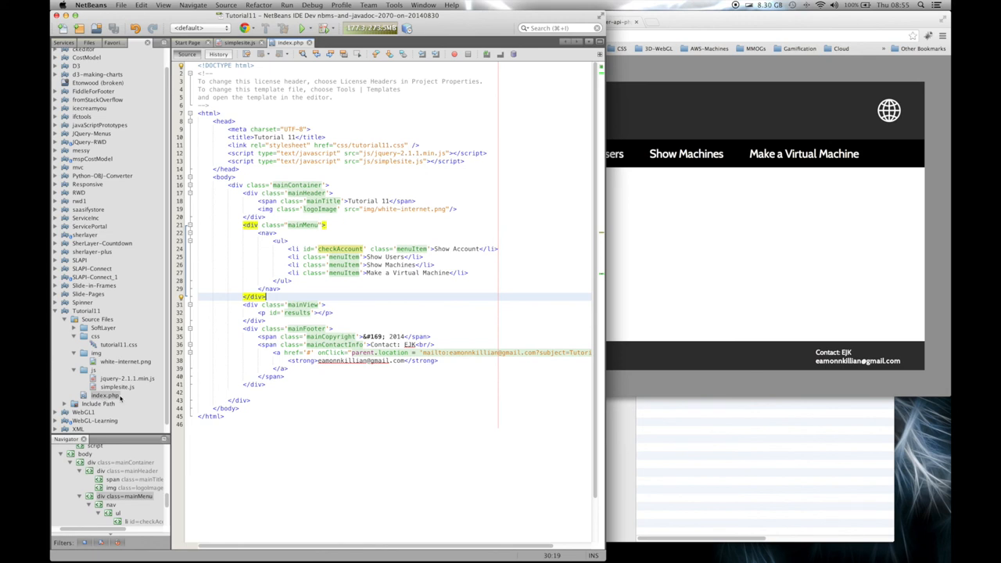
pyautogui.moveTo(755, 264)
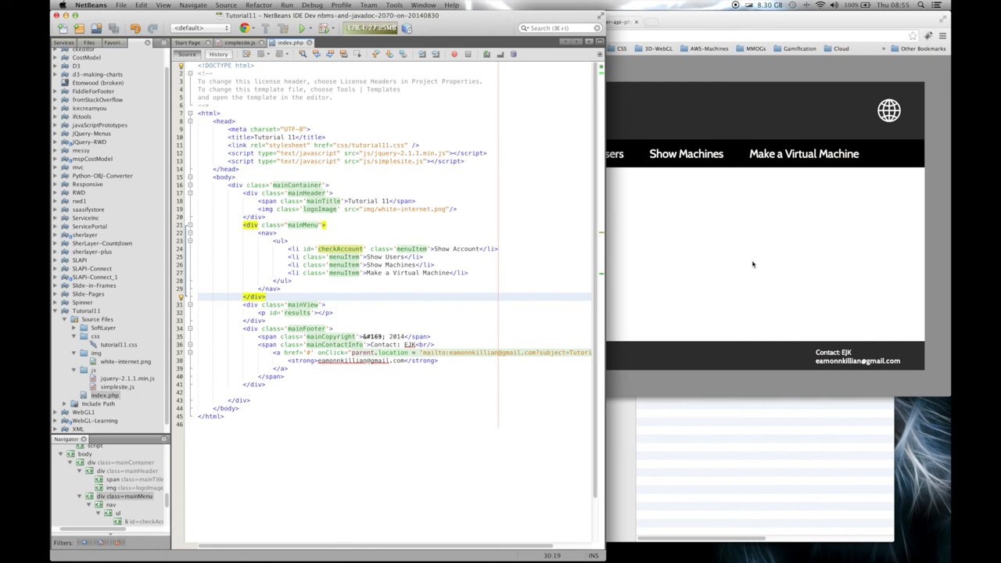